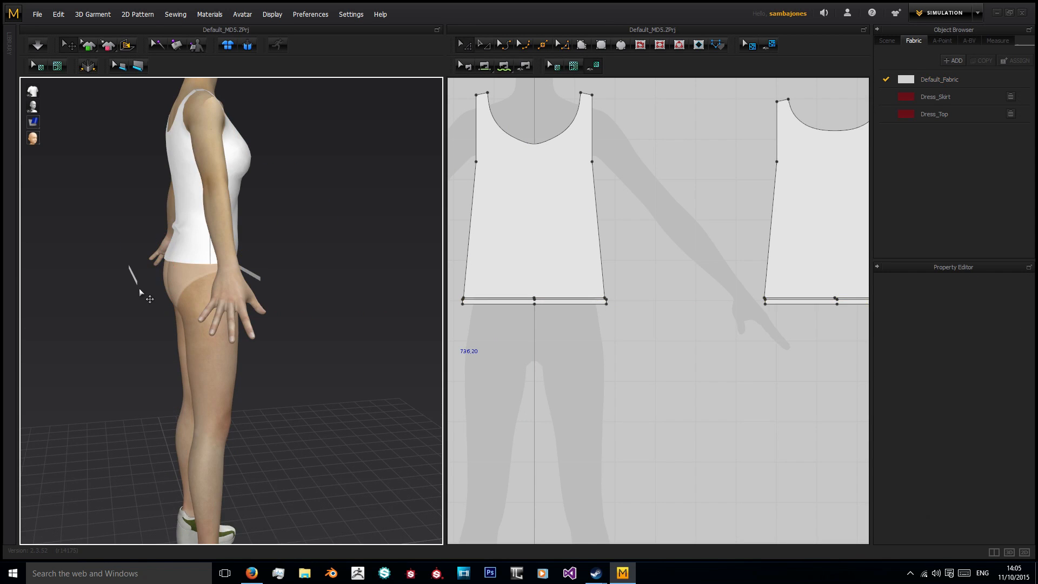
Place a rectangle skirt panel around the hips and set a uniform 4-line edge split
click(534, 301)
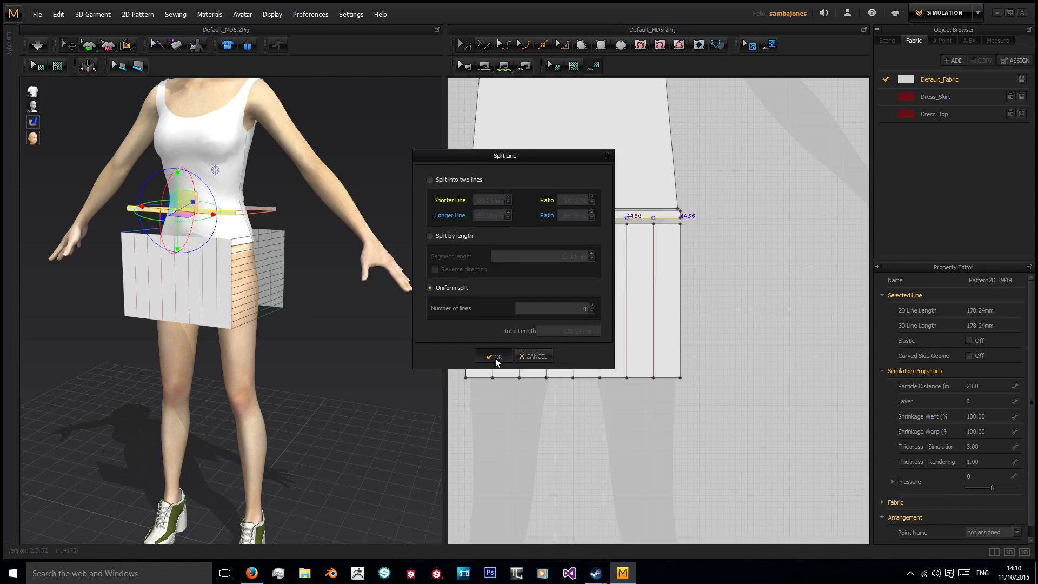
Confirm the four-part edge split, then split the skirt panel's top edge
click(493, 356)
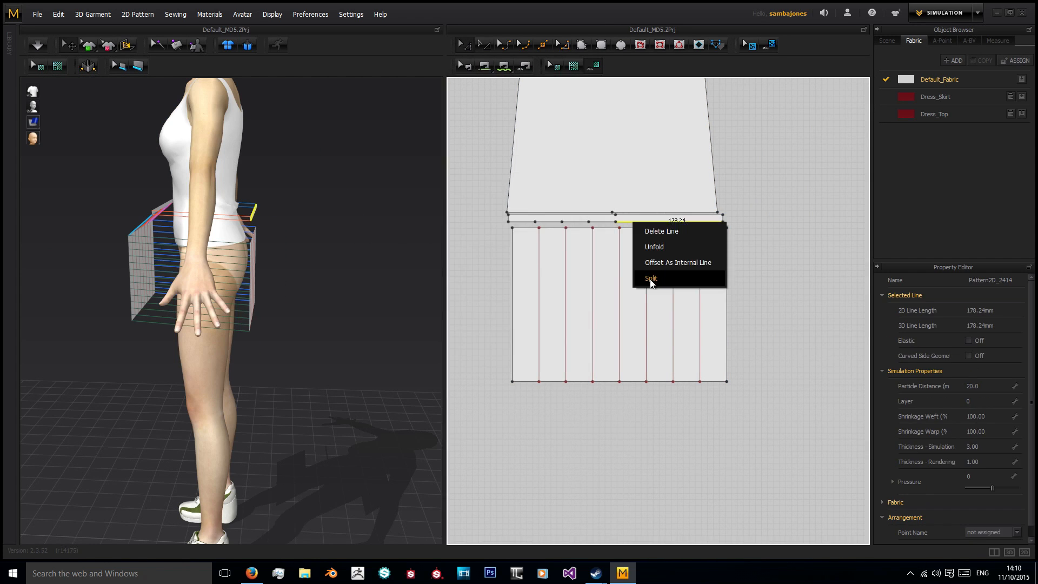
click(650, 277)
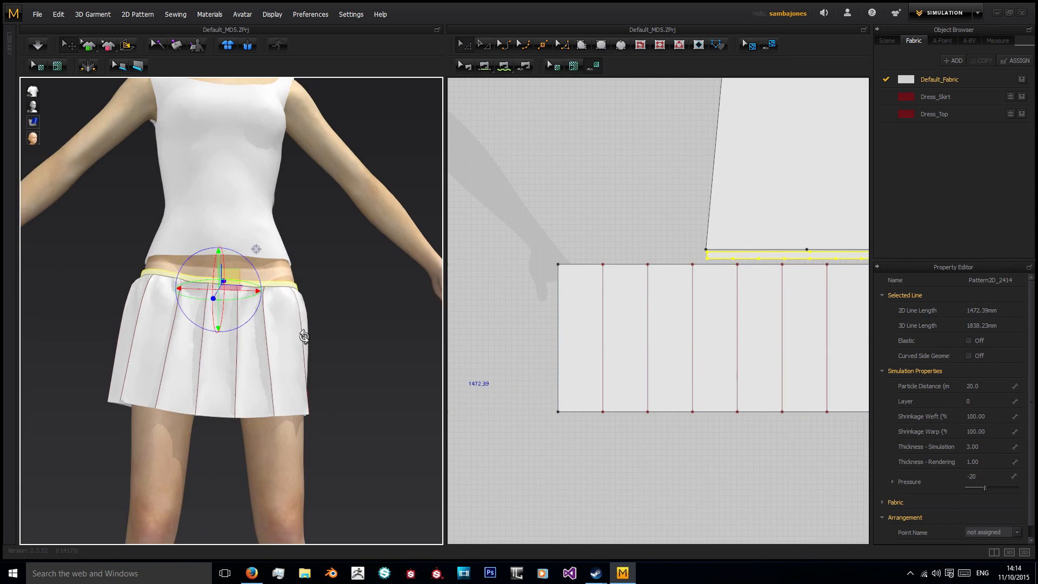
Make the skirt waist elastic and draw the jacket front and back patterns
click(41, 41)
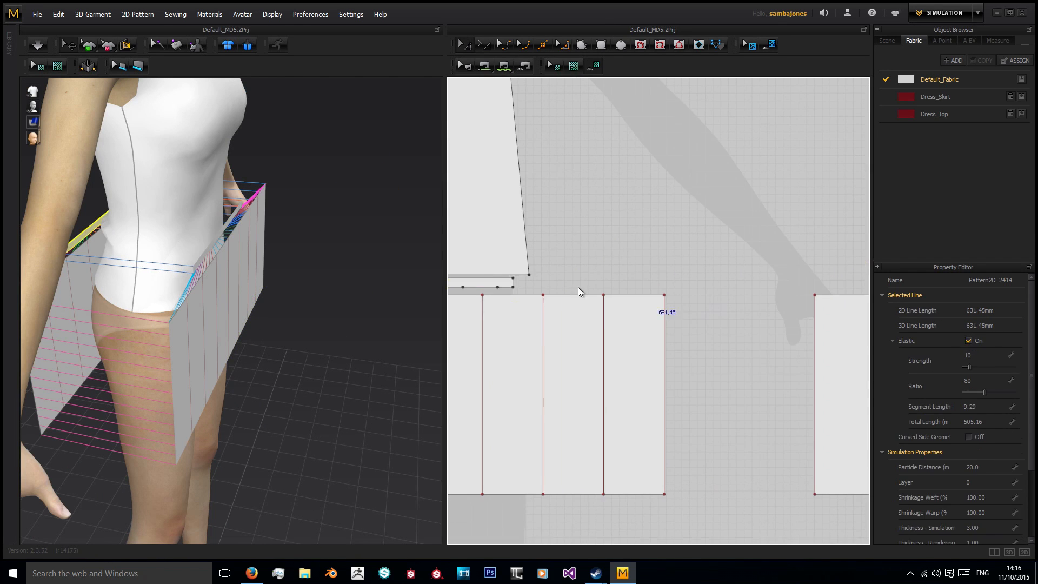
click(37, 45)
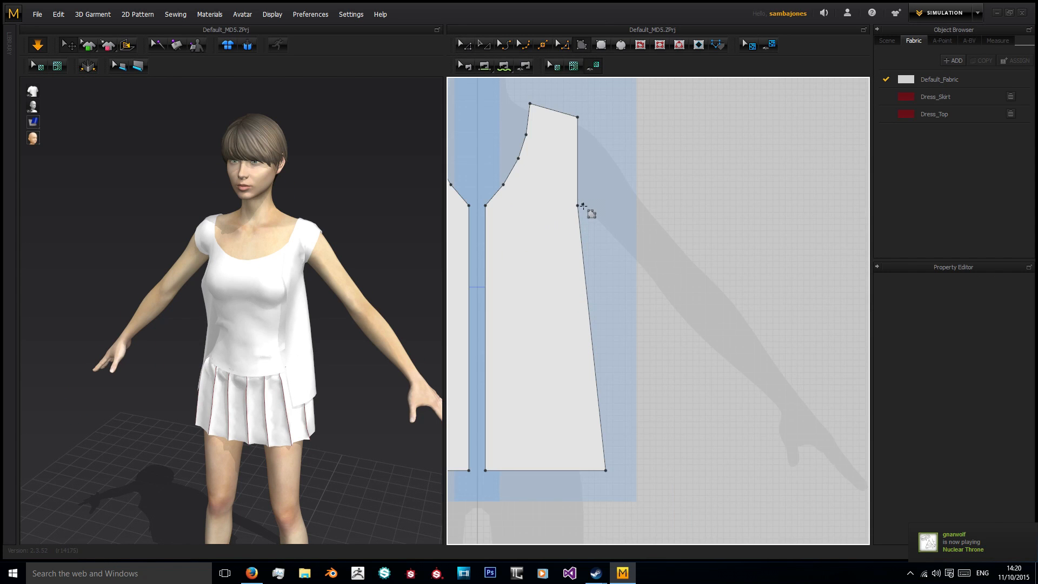
Draw sleeve patterns, sew them to the armholes, and start a pocket rectangle
drag(582, 205, 767, 415)
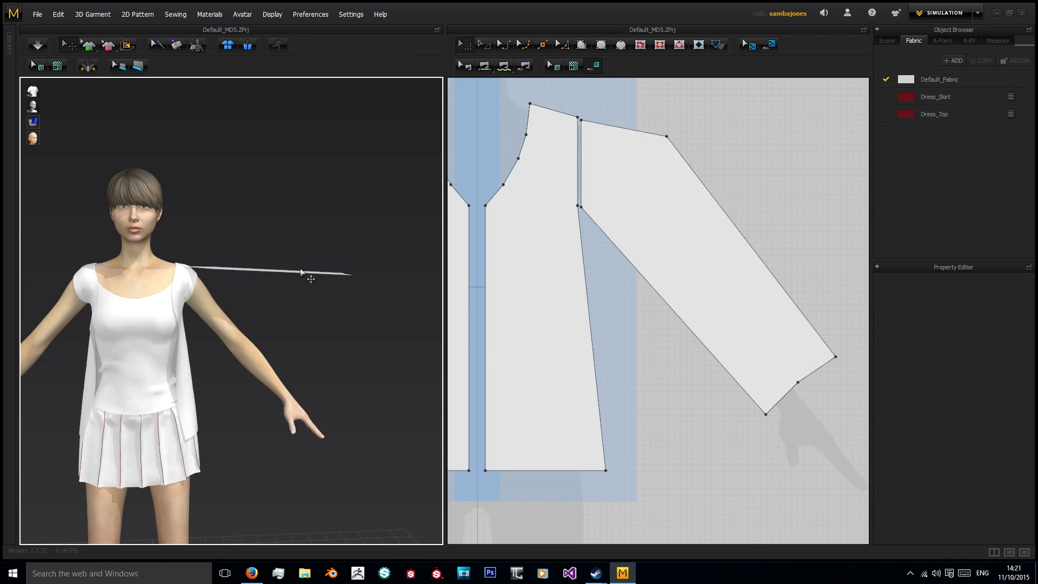
click(37, 45)
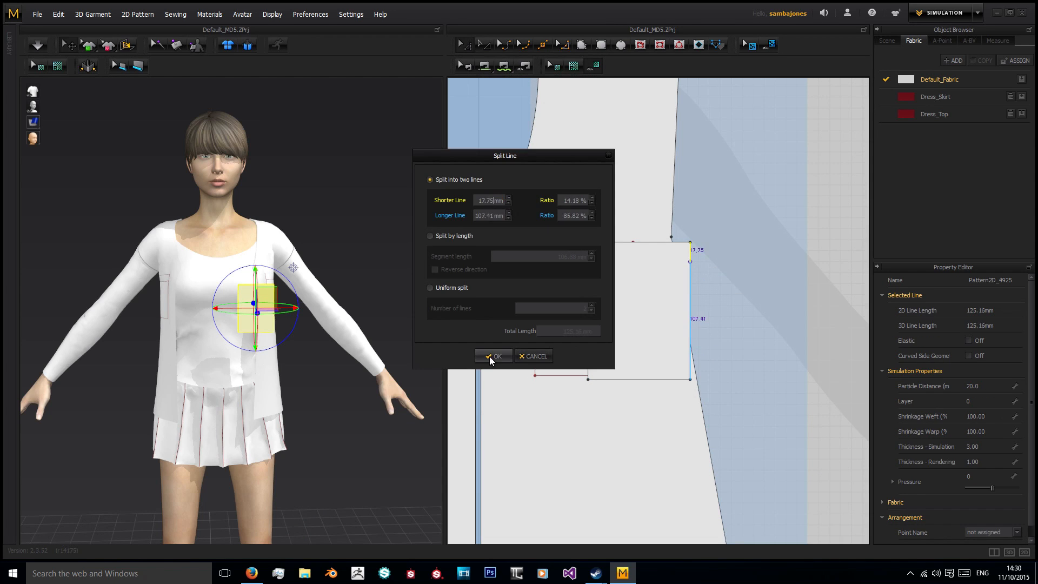
Split the pocket edge in two, cut the pocket along it, and sew the flap
click(494, 356)
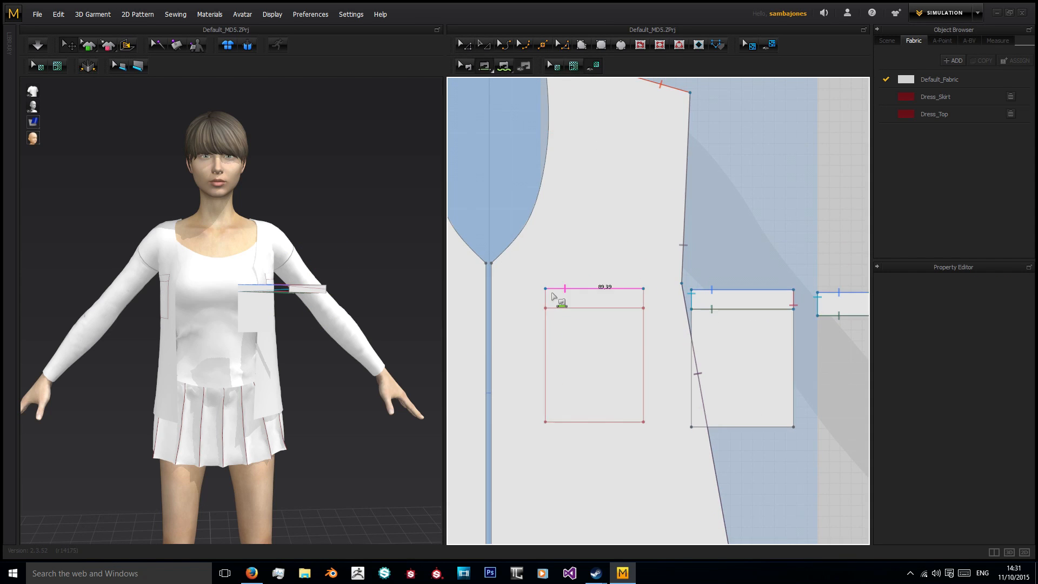
right_click(552, 297)
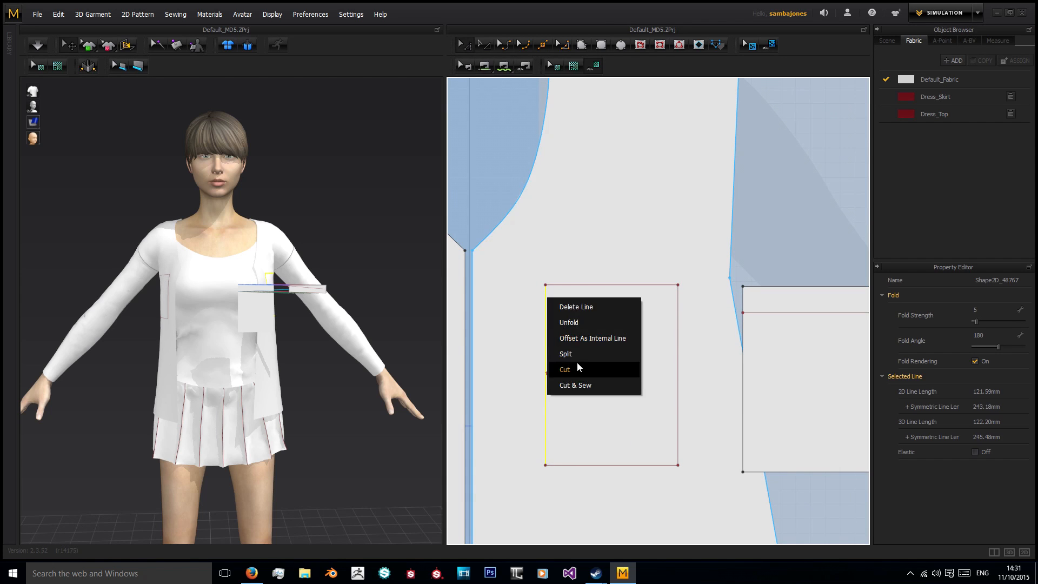
click(564, 370)
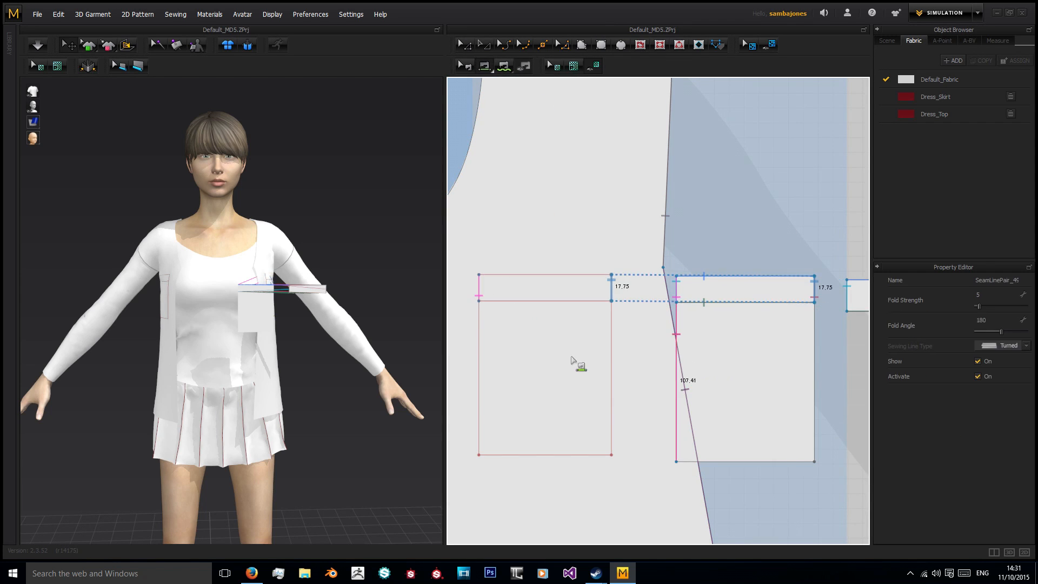
click(41, 45)
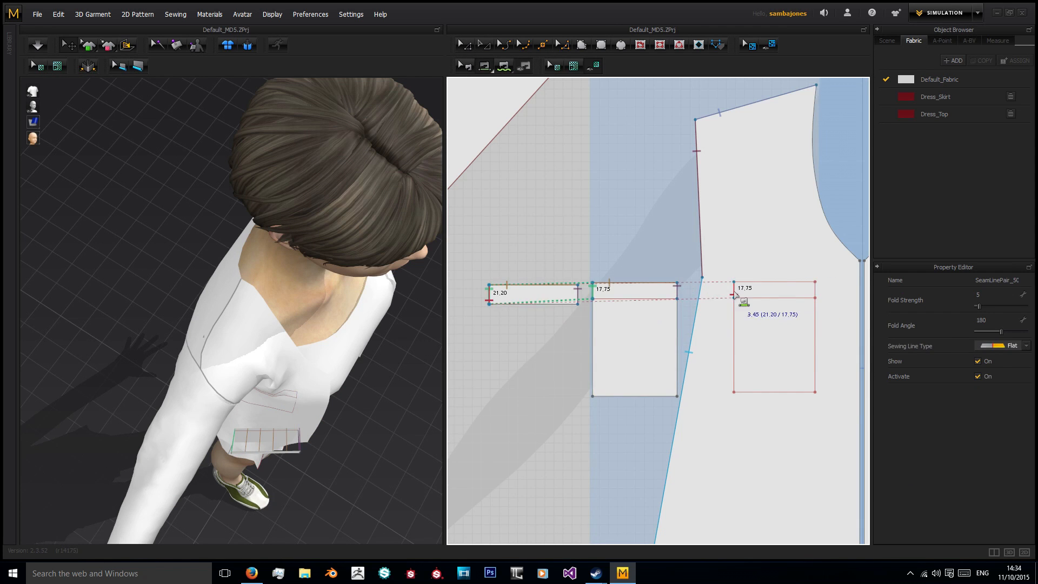
click(39, 44)
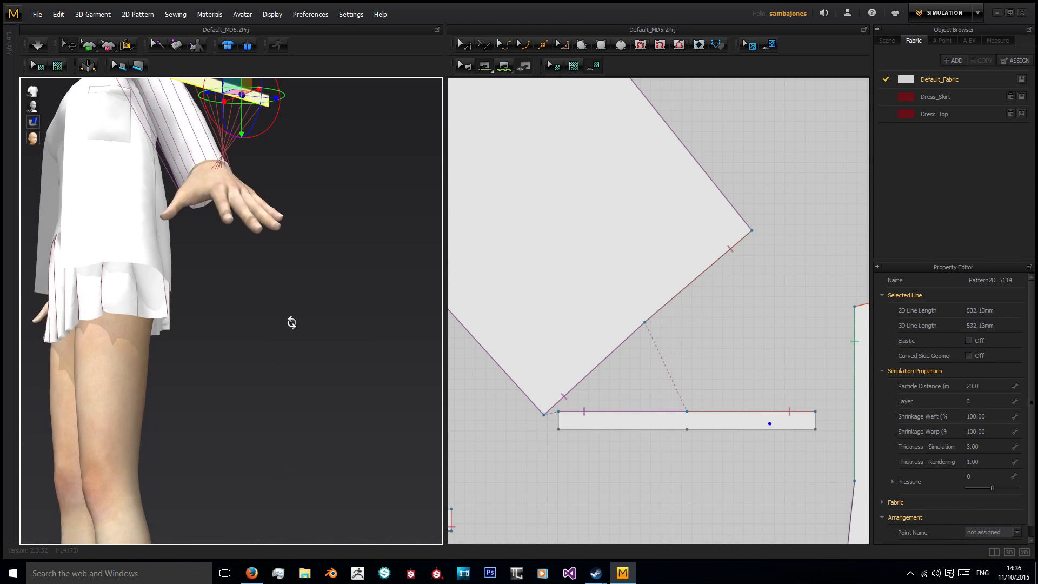
Sew the cuff strip to the sleeve hem and add a thin center-front placket strip
click(37, 45)
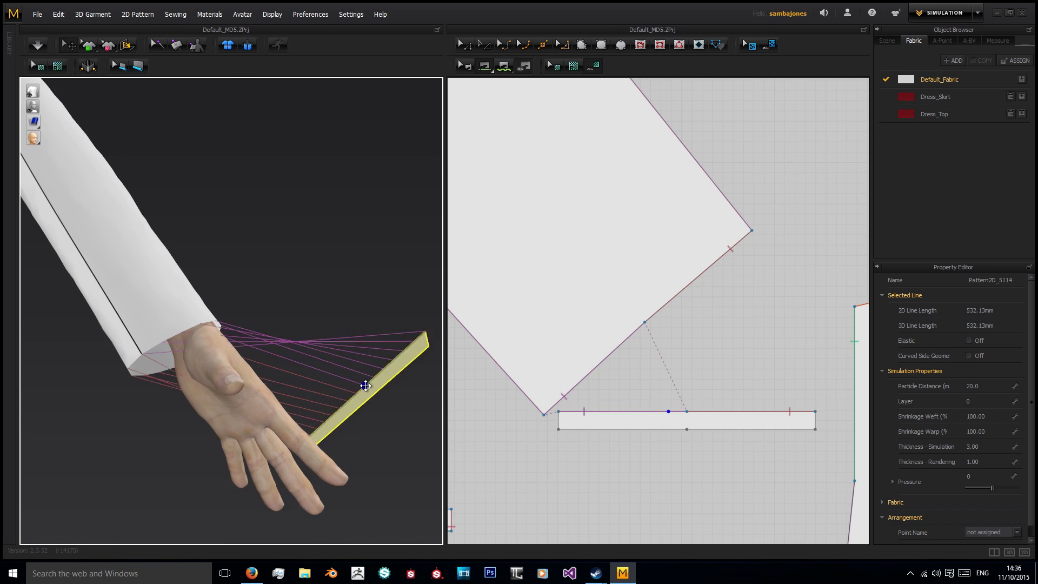
click(36, 45)
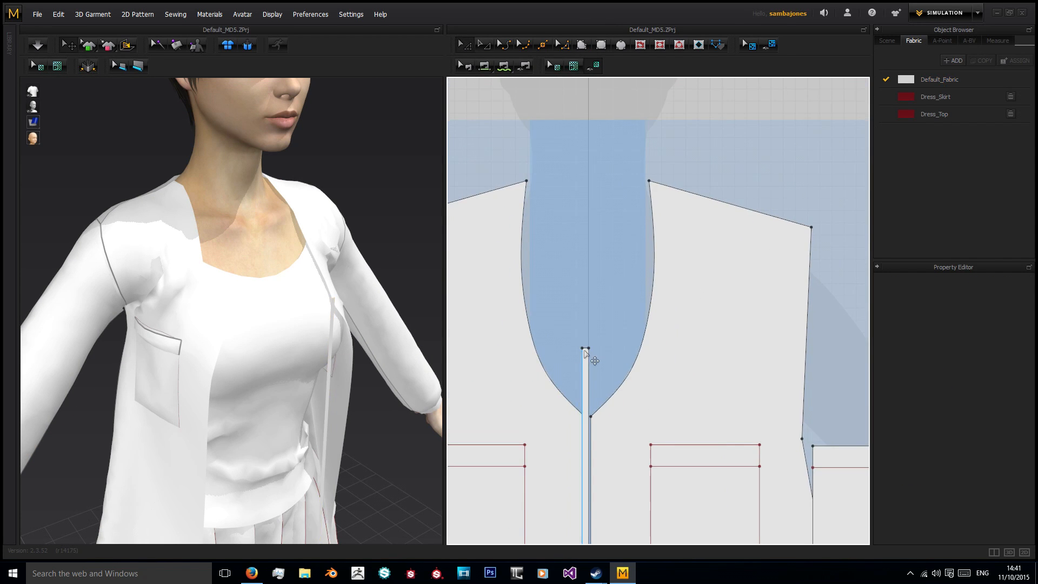
Seam the strip's end segment to the slanted upper edge of the top-right piece
right_click(585, 353)
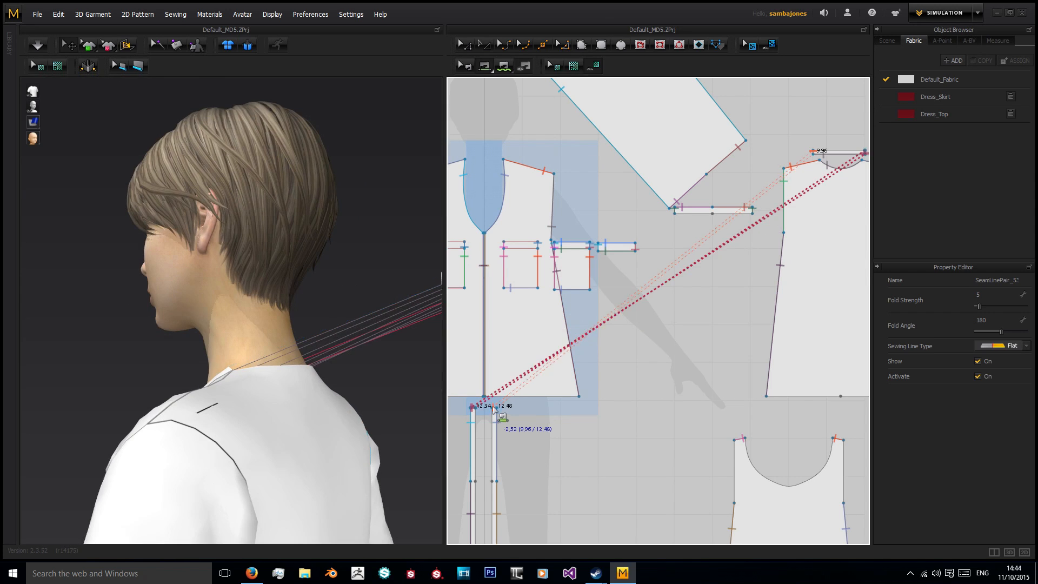
Arrange the sleeve, body and pocket patterns around the avatar, sew and simulate
click(36, 45)
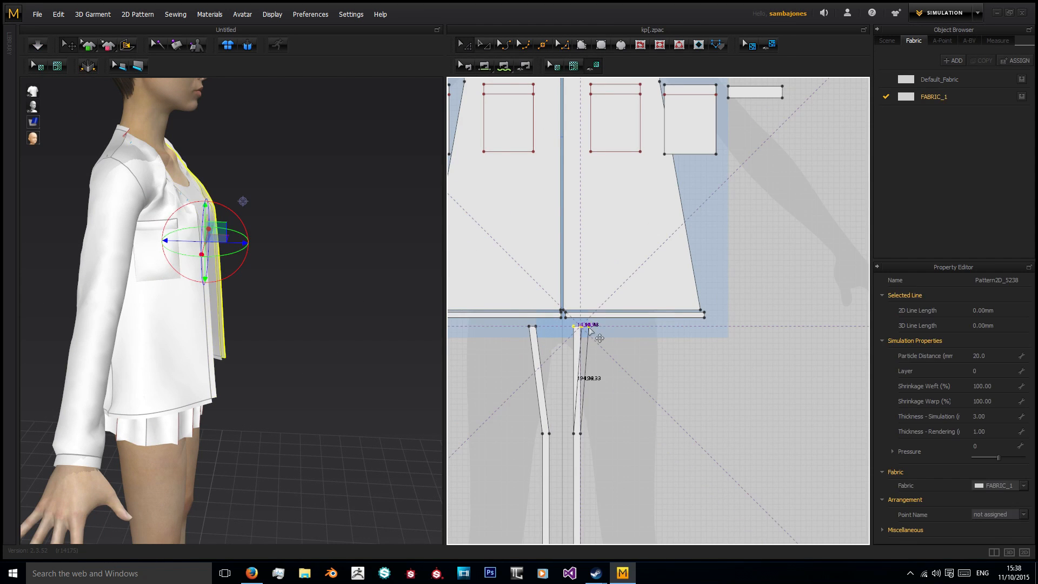
Adjust the view and select the jacket's front opening edge with Edit Pattern
drag(581, 329, 539, 329)
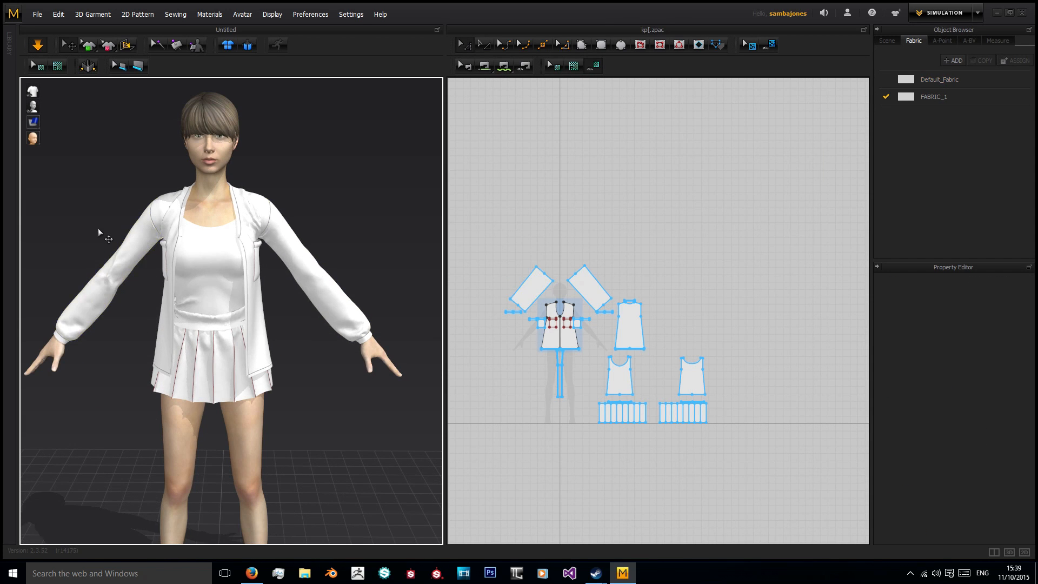
click(583, 285)
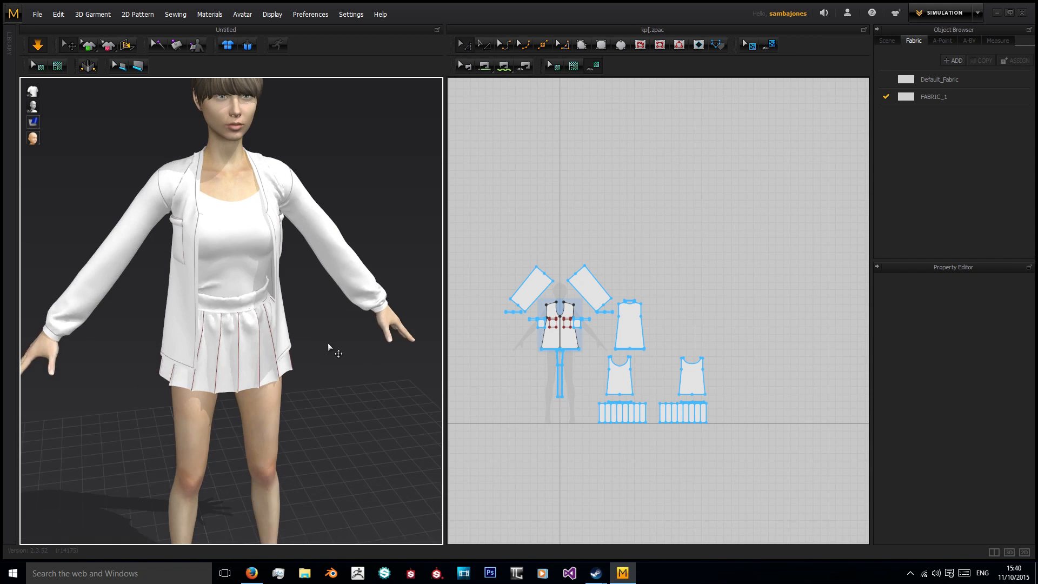
click(560, 373)
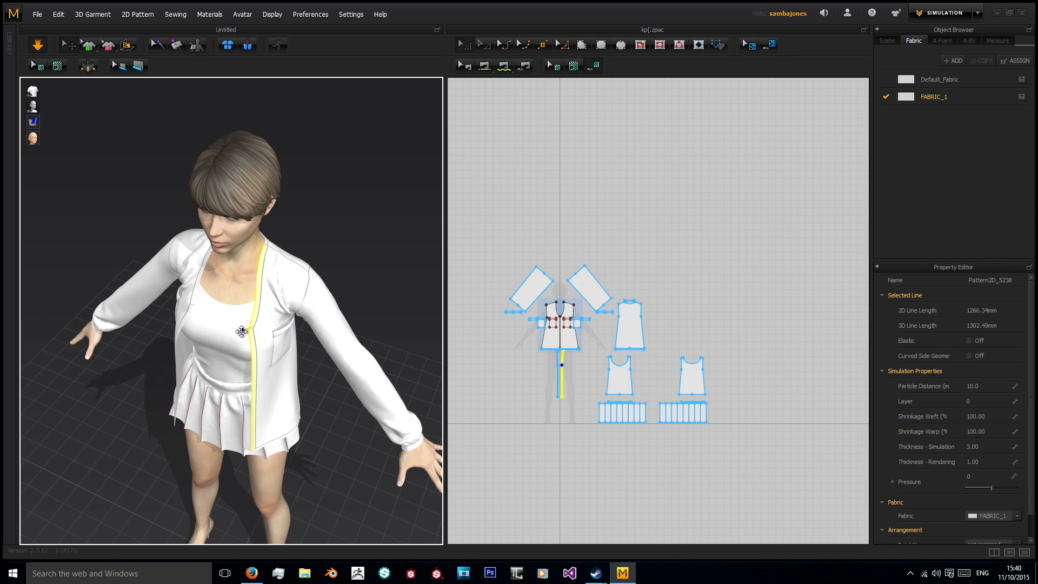
Split the front band's bottom edge into two lines and sew it to the jacket hem
drag(265, 331, 198, 325)
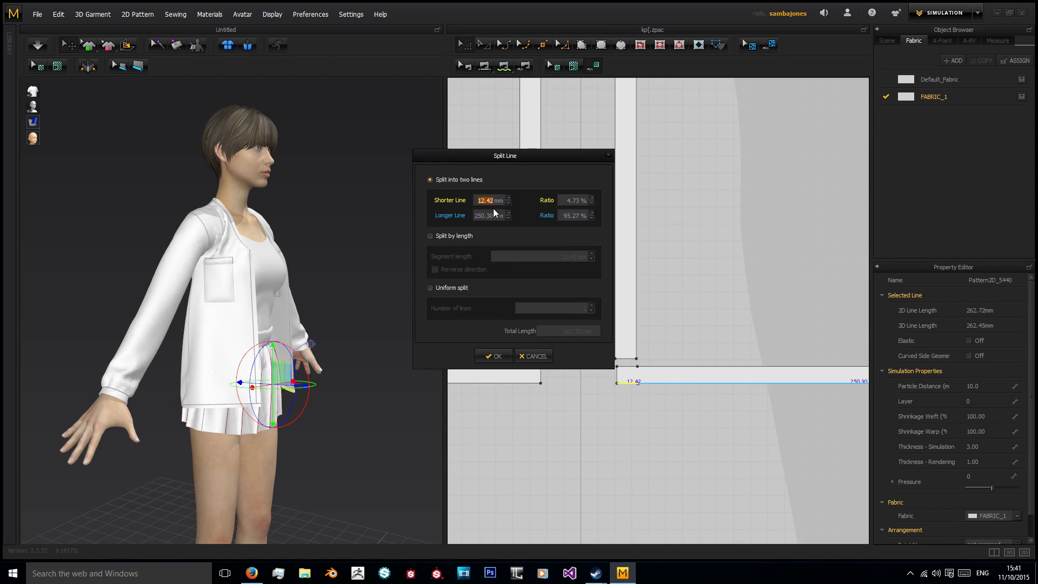
click(494, 355)
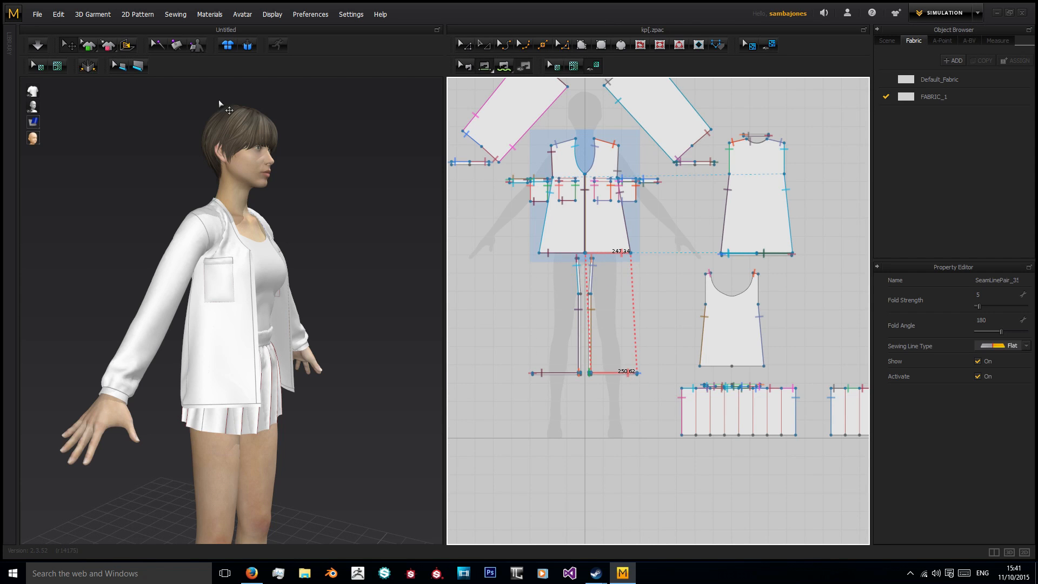
click(39, 45)
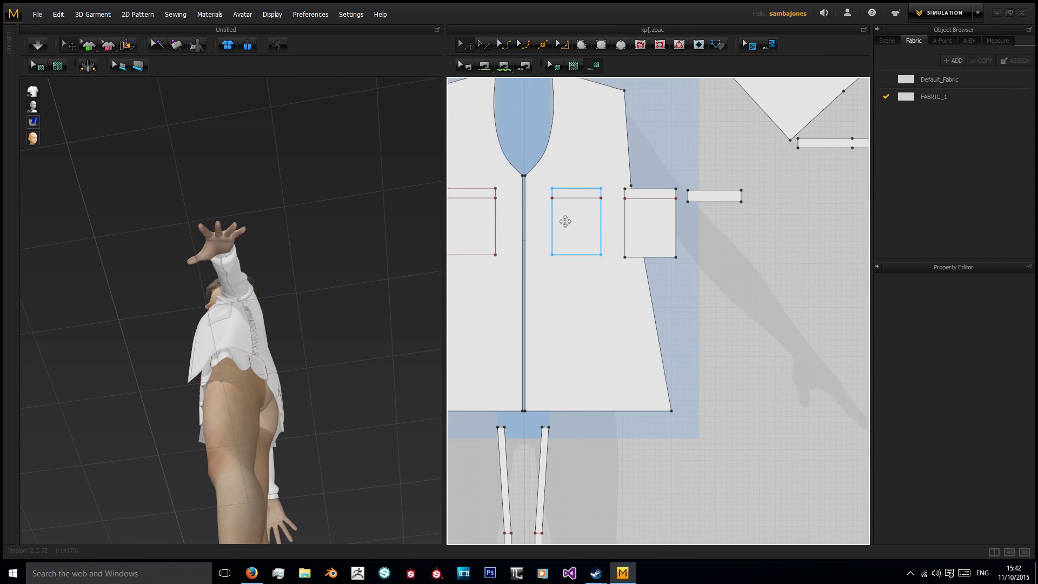
Place the pasted pocket on the other front panel and orbit to check both sides
click(39, 42)
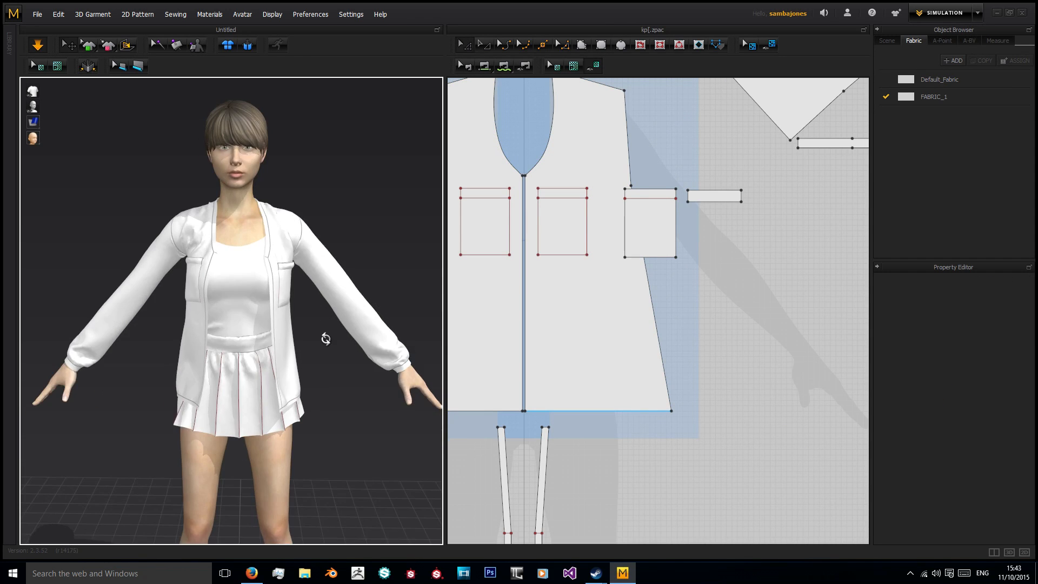
drag(324, 339, 295, 369)
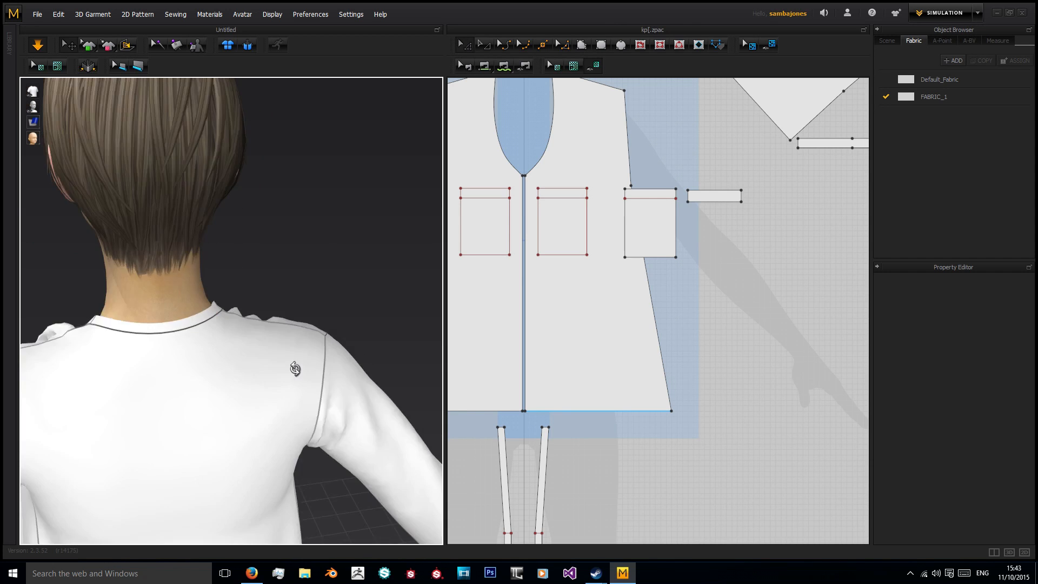
drag(295, 369, 152, 200)
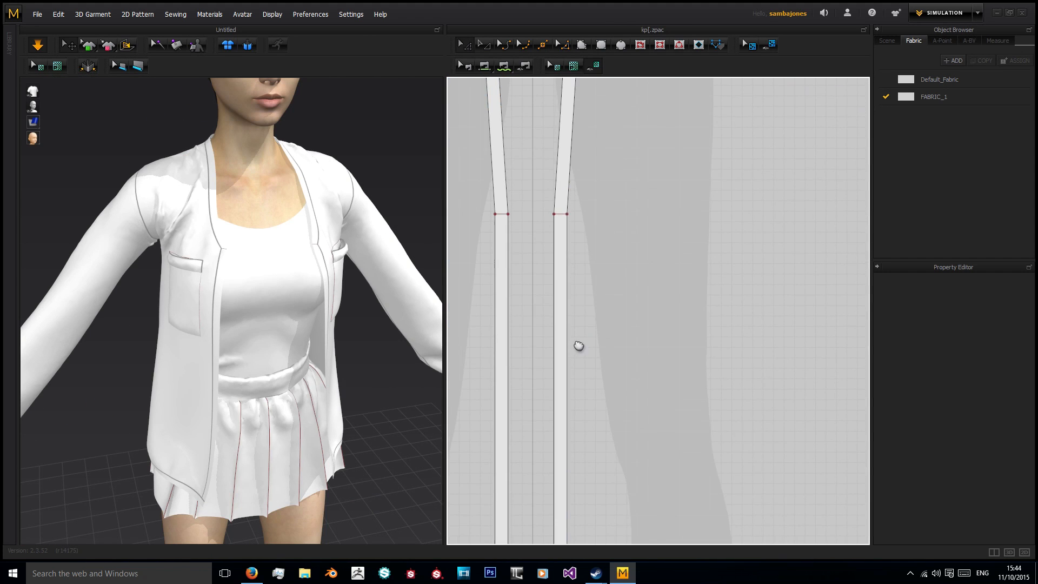
click(588, 343)
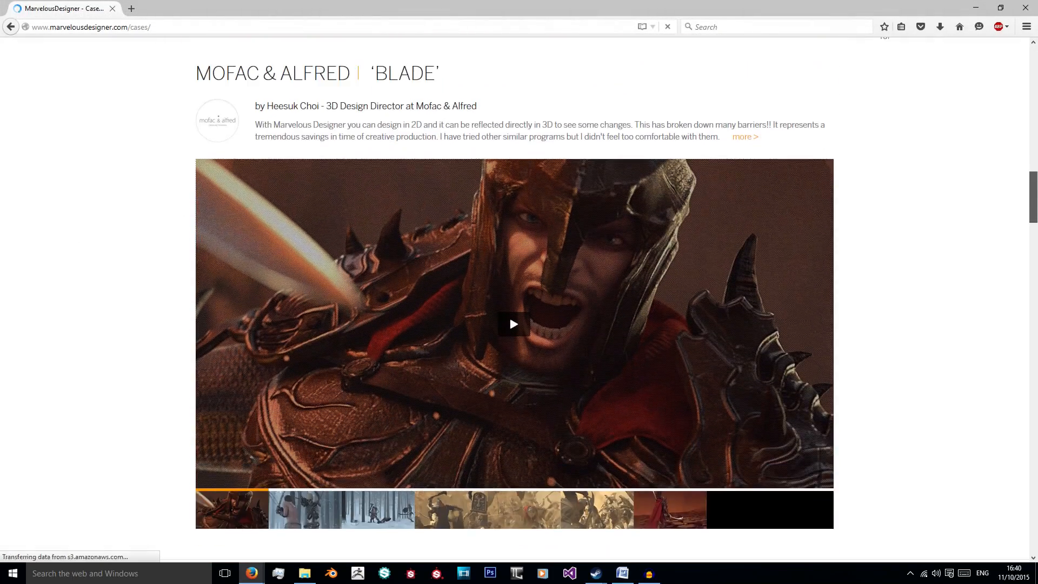
Scroll down through the marvelousdesigner.com Cases page
scroll(down, 3)
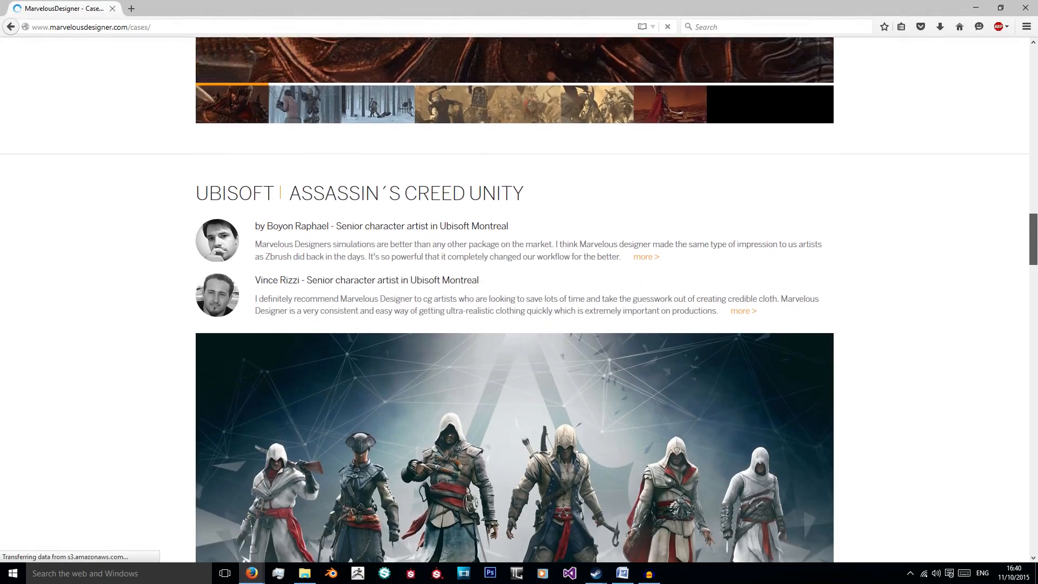
scroll(down, 3)
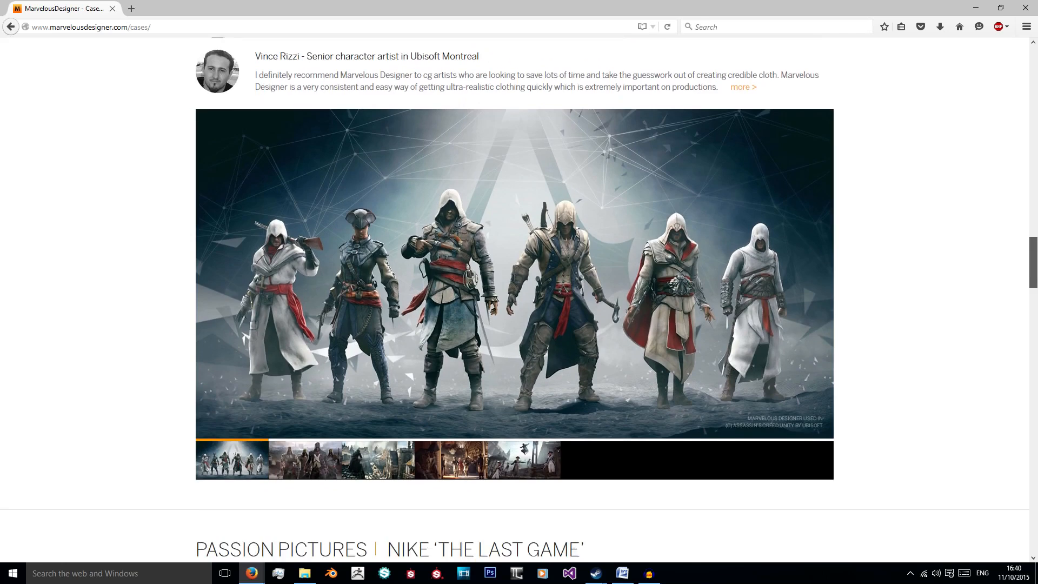
scroll(down, 3)
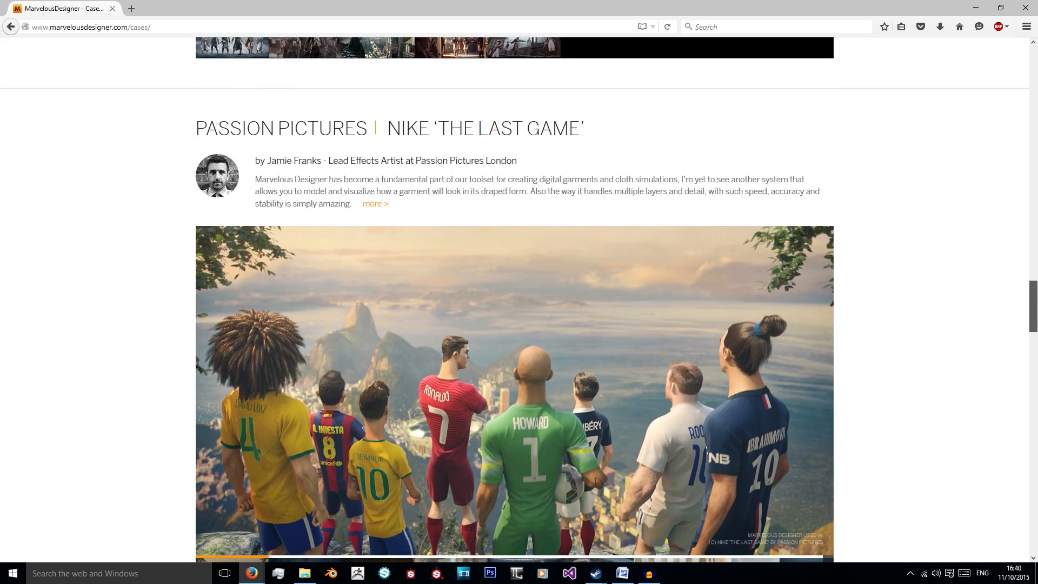
scroll(down, 3)
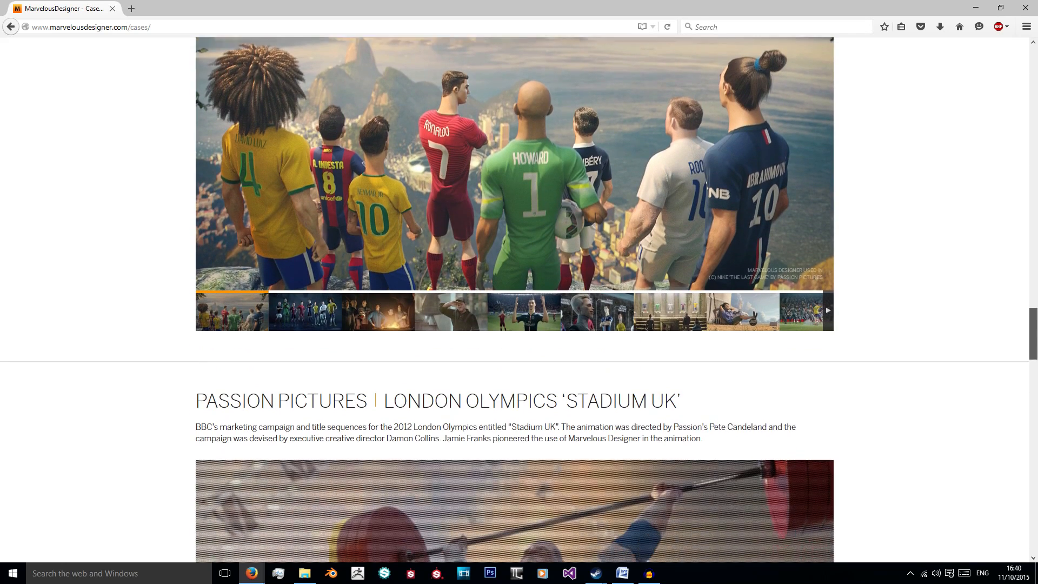
scroll(down, 3)
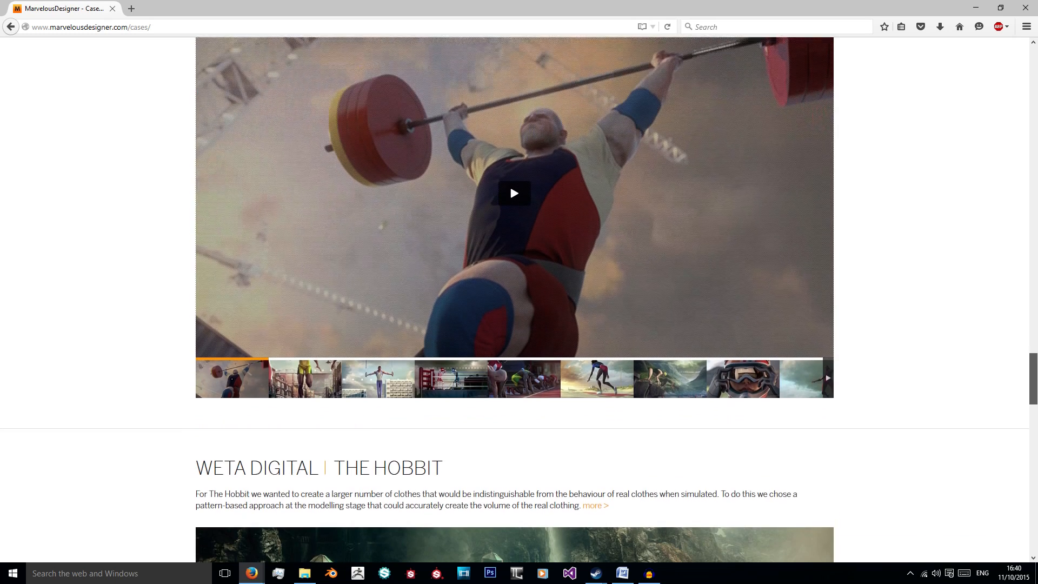
scroll(down, 3)
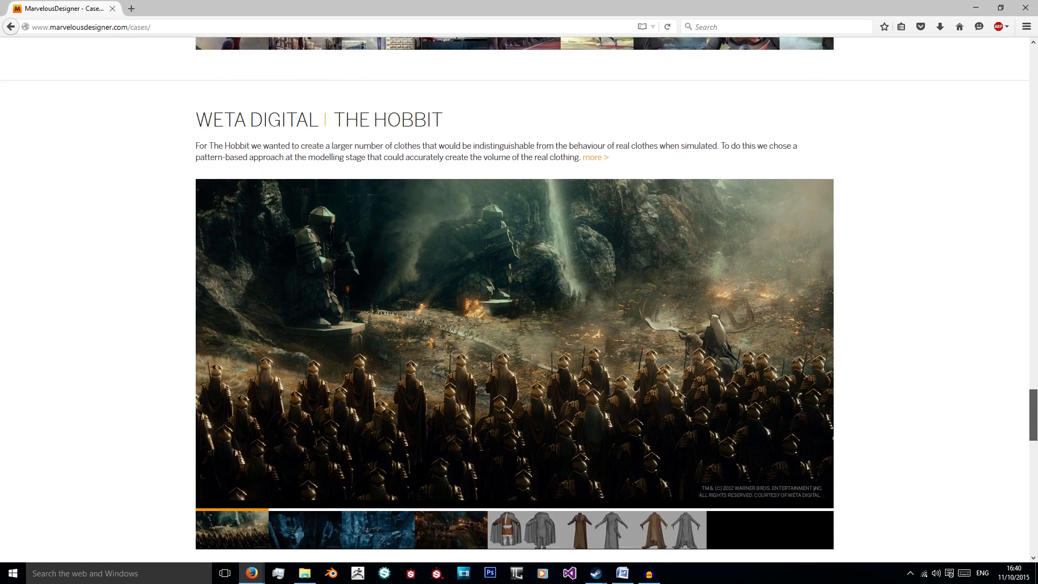
scroll(down, 3)
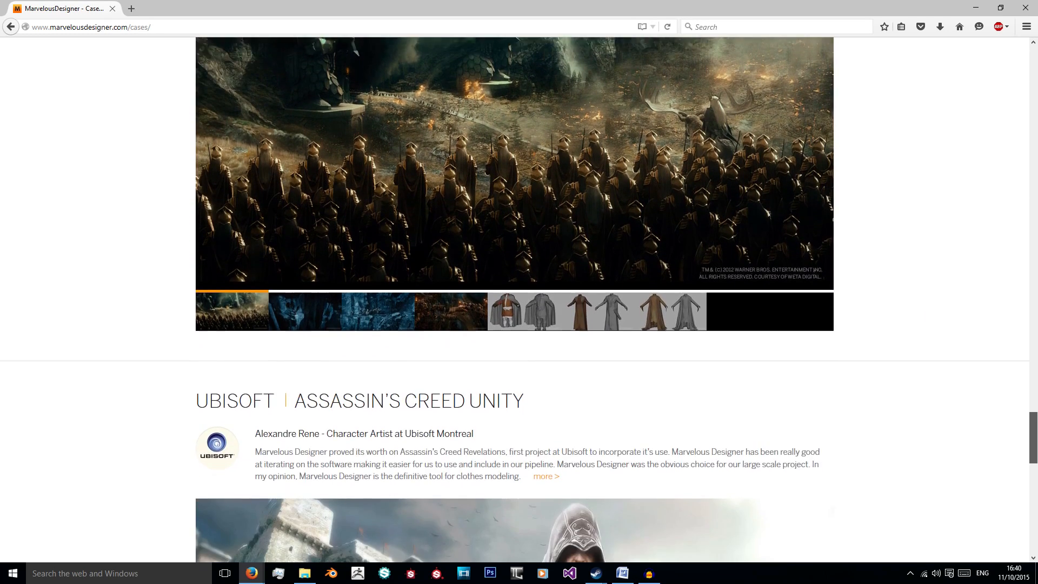
scroll(down, 3)
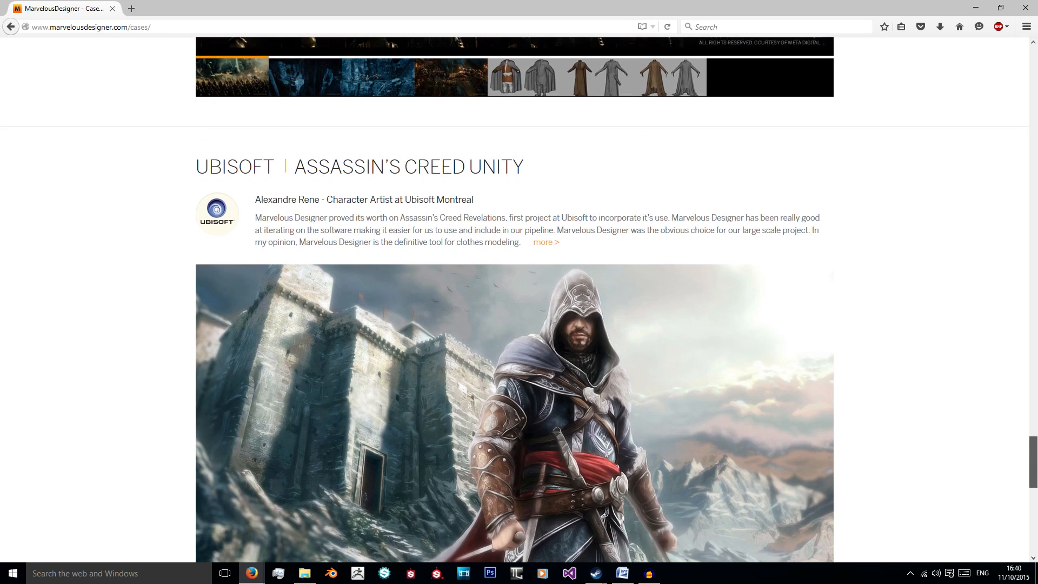
scroll(down, 3)
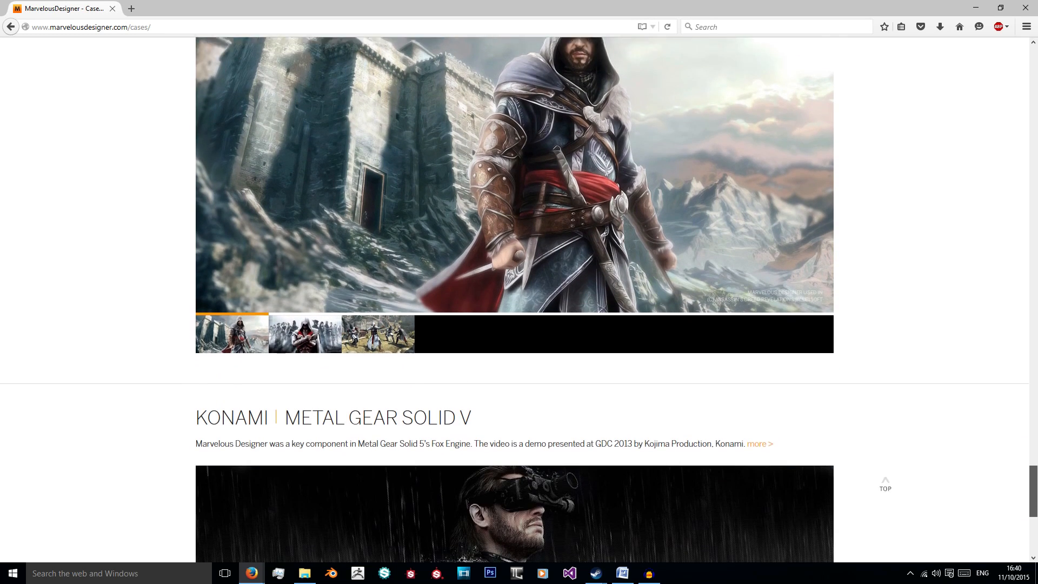
scroll(down, 3)
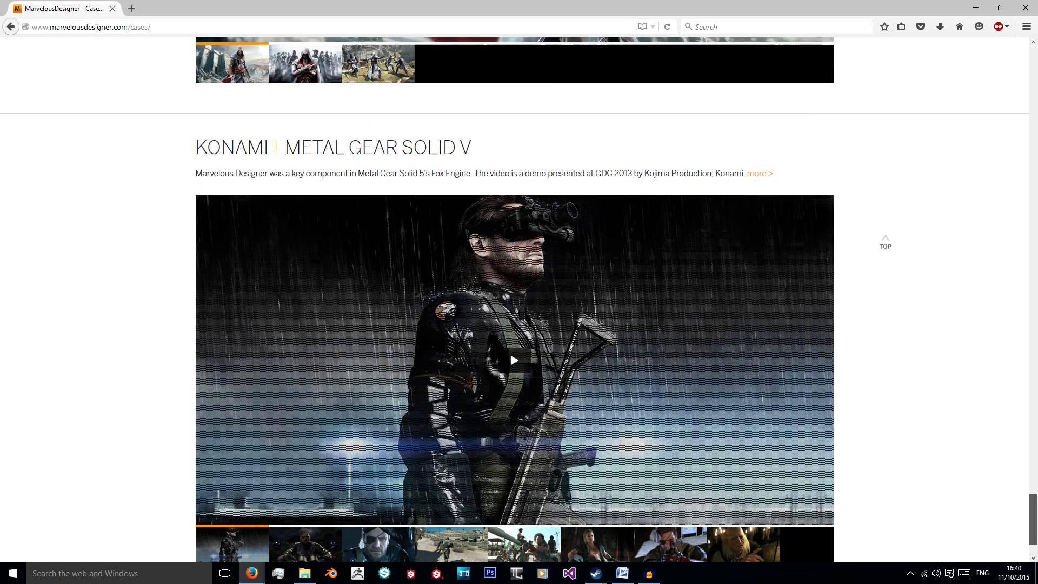
scroll(down, 3)
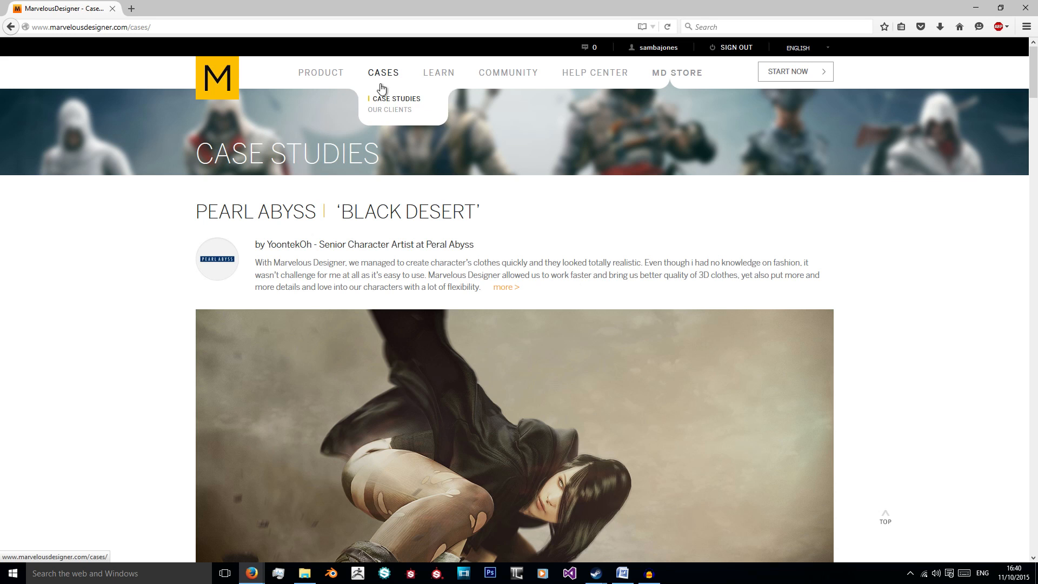
Go to CASES > OUR CLIENTS and scroll down through the studio logos
click(389, 110)
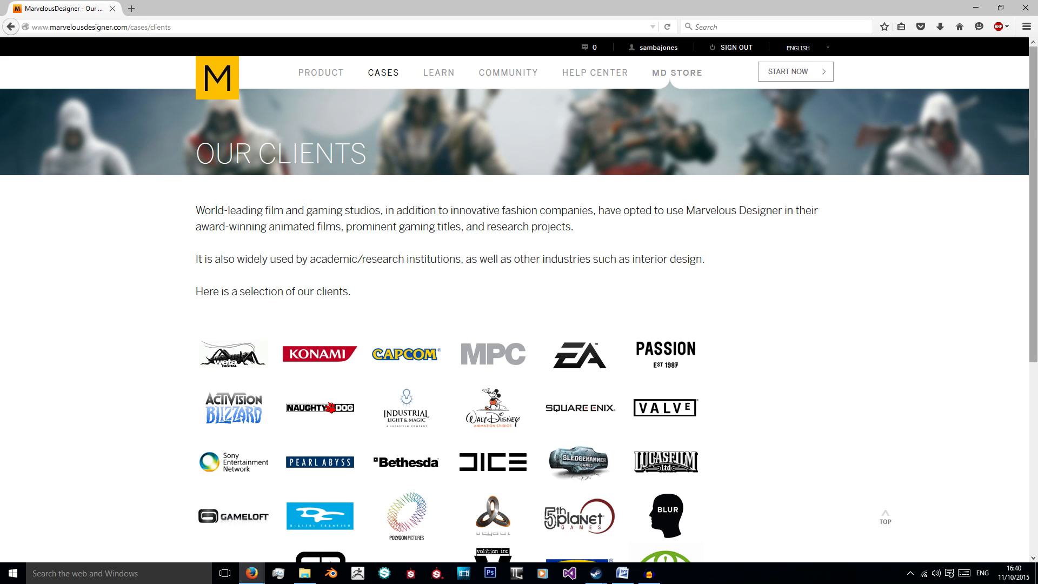
scroll(down, 3)
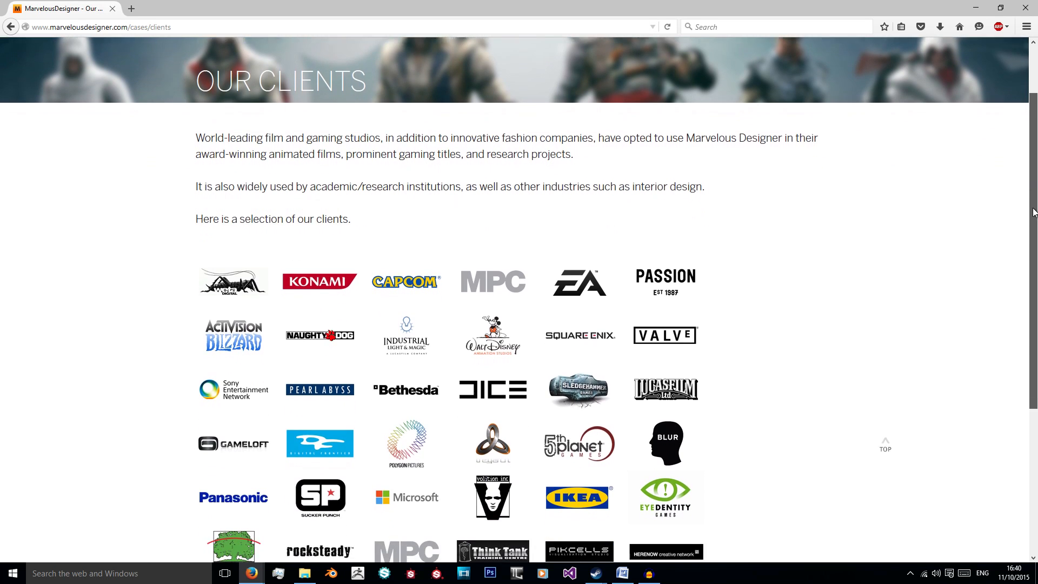
scroll(down, 3)
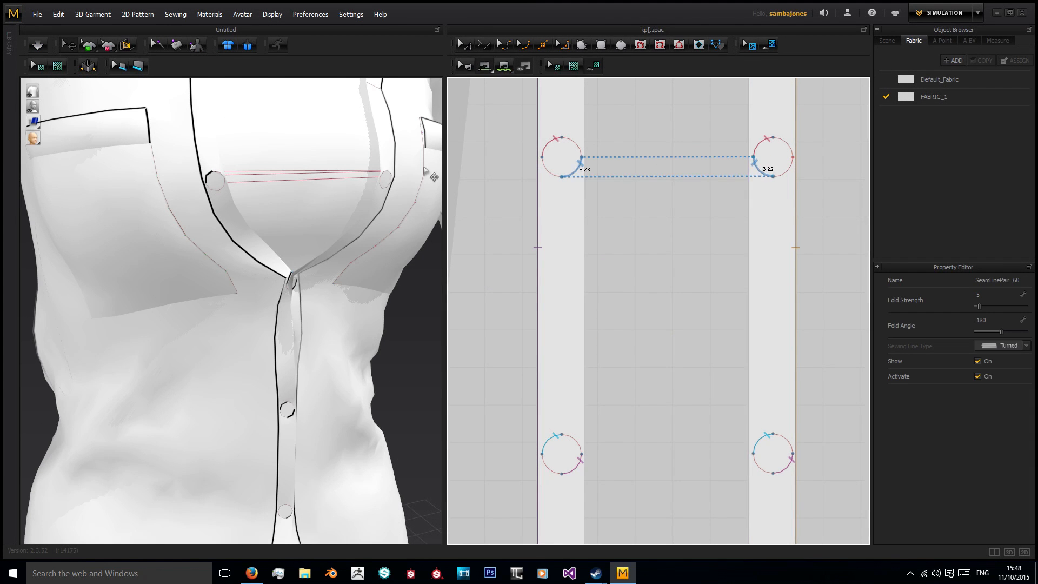
Simulate the buttoned jacket onto the avatar and select the collar strip pattern
click(35, 44)
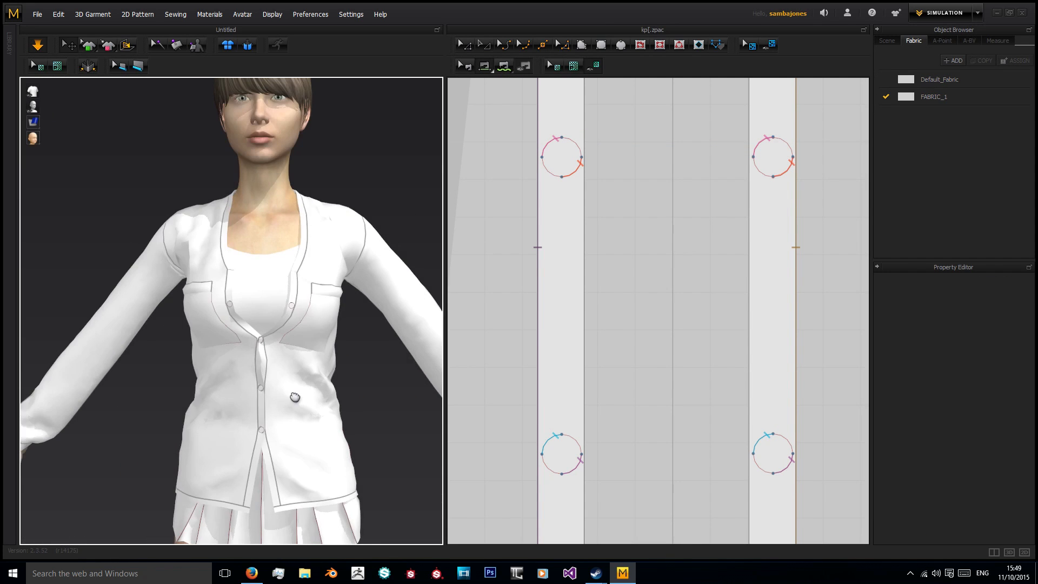
click(772, 157)
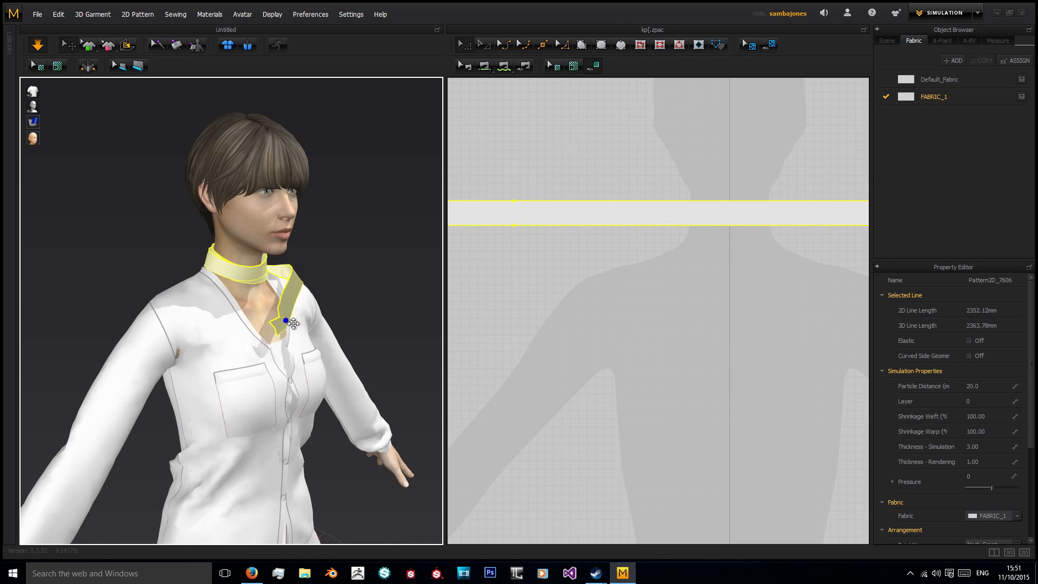
Drag the scarf ends across the chest, cross them, and loop one through the neck wrap
drag(285, 321, 297, 410)
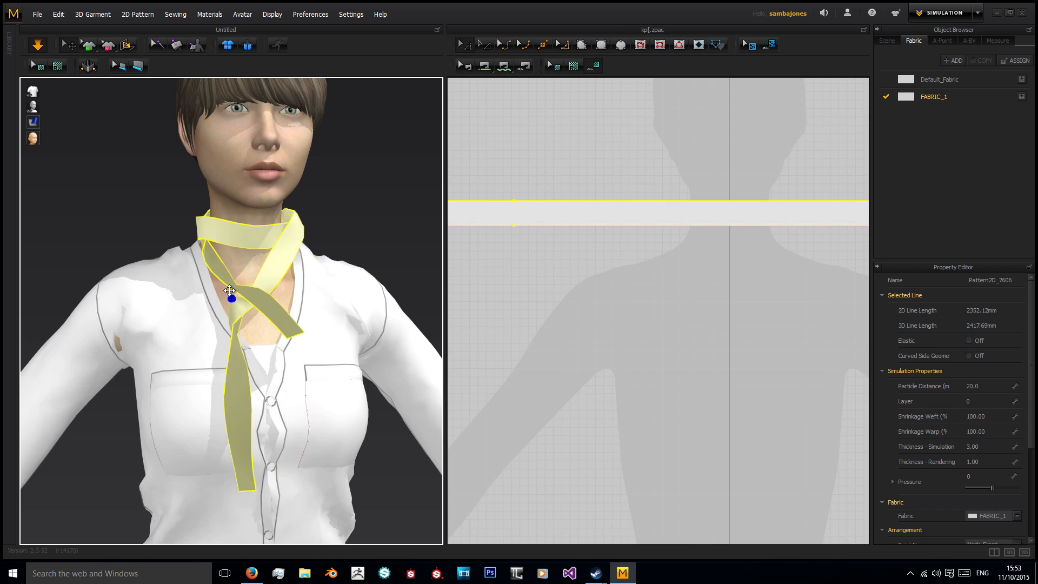
drag(230, 291, 74, 373)
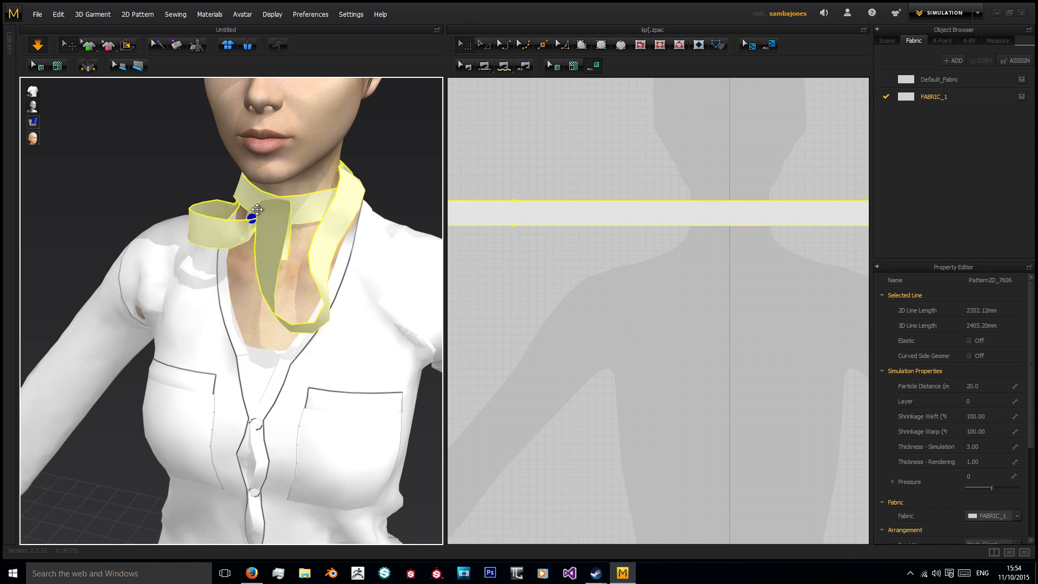
drag(254, 210, 250, 295)
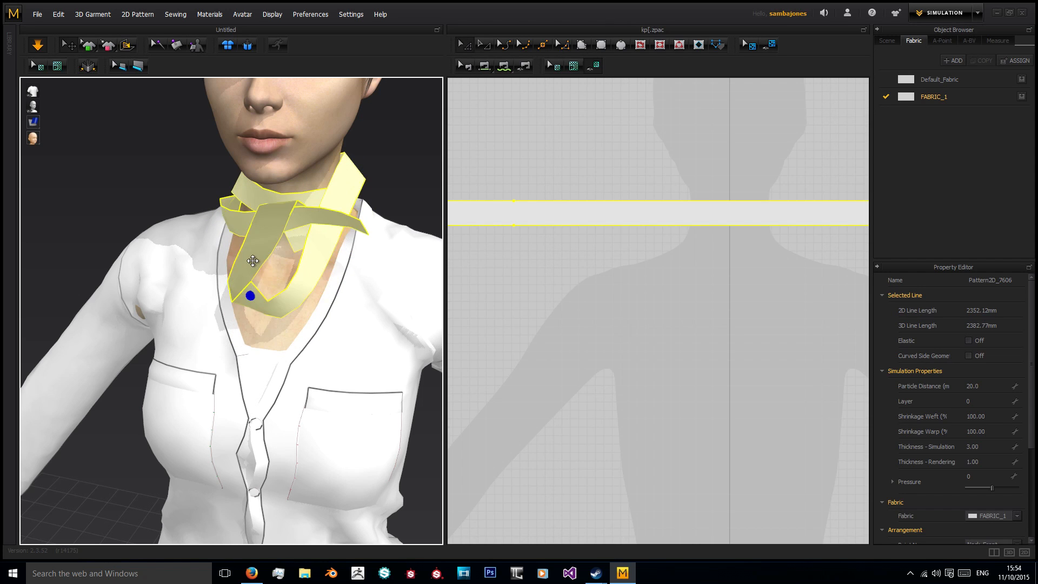
drag(250, 296, 135, 421)
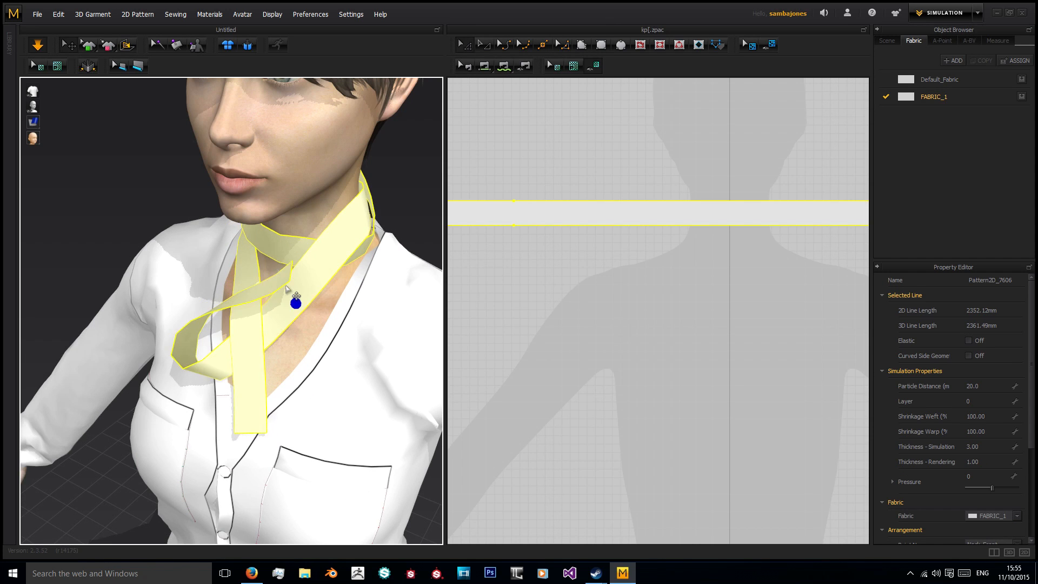
drag(294, 303, 260, 354)
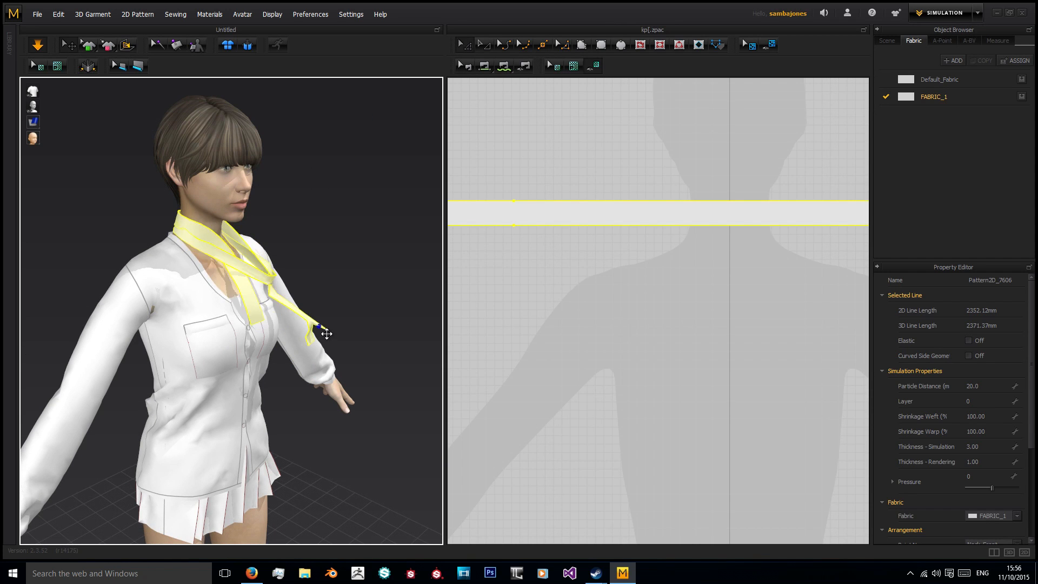
Pull the loose scarf tails up over the chest and tuck the end around the neck
drag(321, 331, 288, 334)
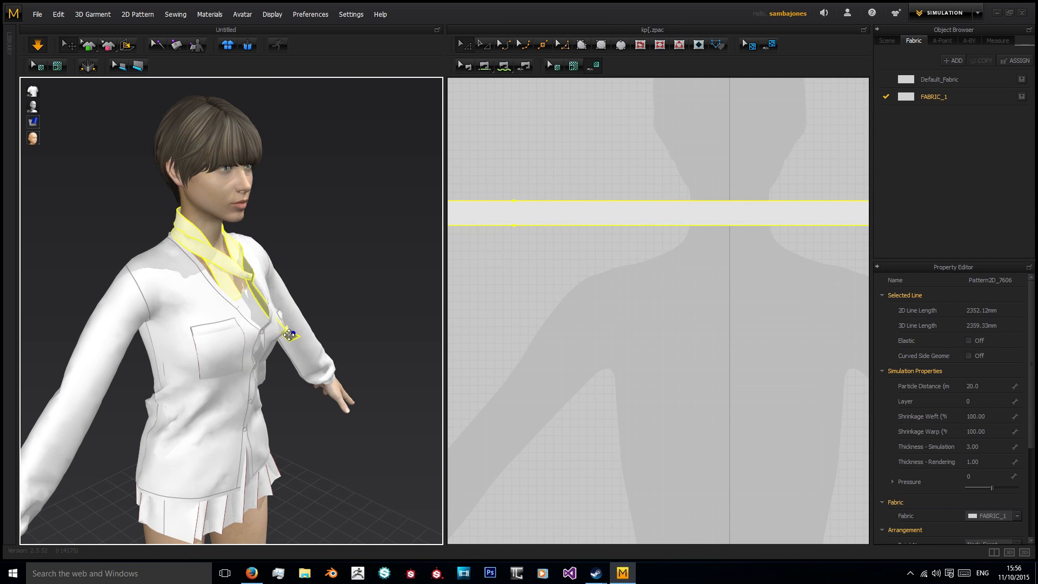
drag(289, 333, 239, 290)
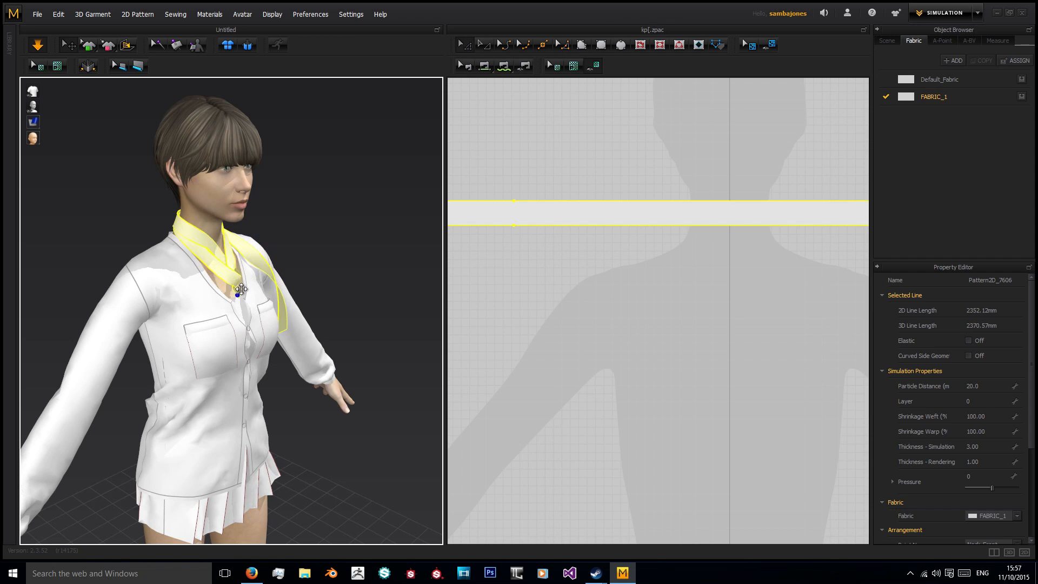
drag(238, 289, 271, 301)
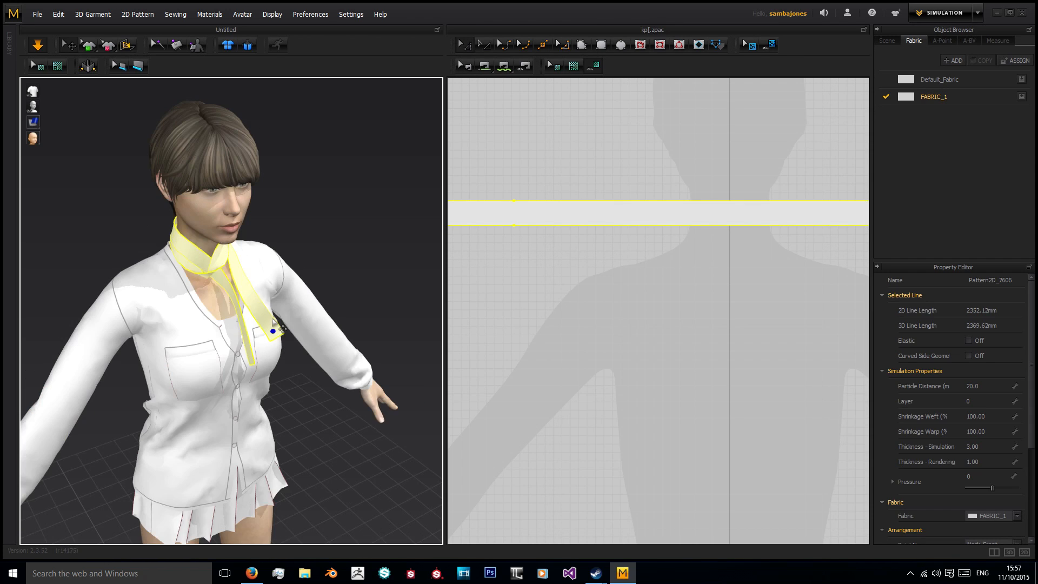
drag(273, 331, 188, 246)
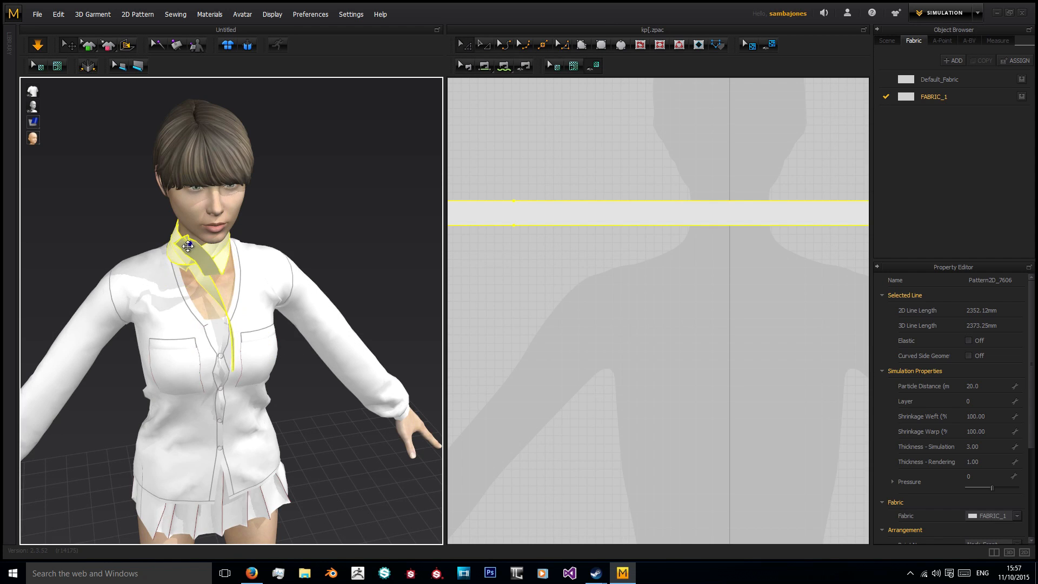
drag(264, 265, 172, 252)
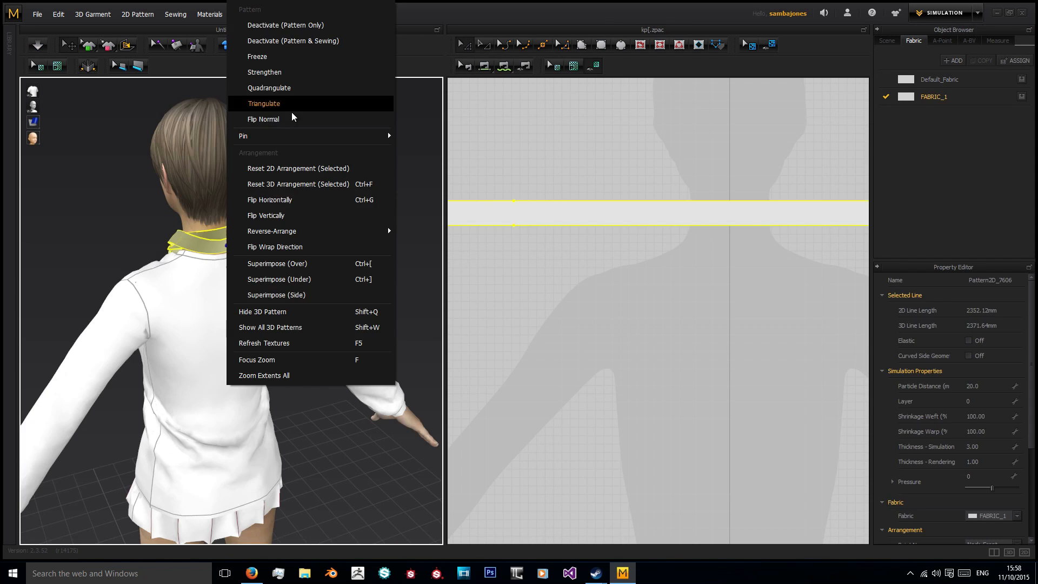
Apply a context-menu option to the scarf, then pull its tail down and lengthen it over the jacket
click(264, 103)
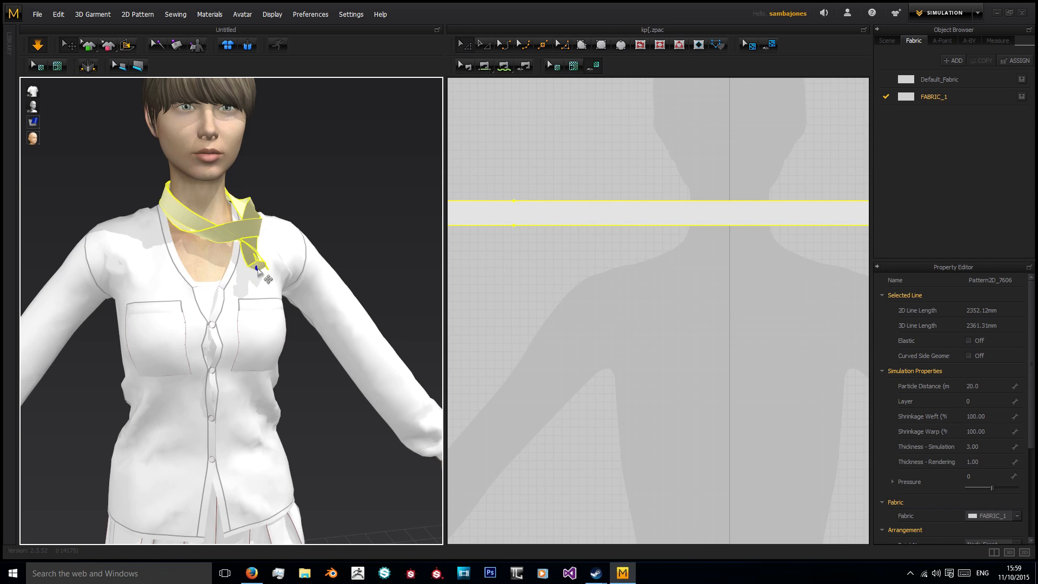
drag(257, 272, 290, 298)
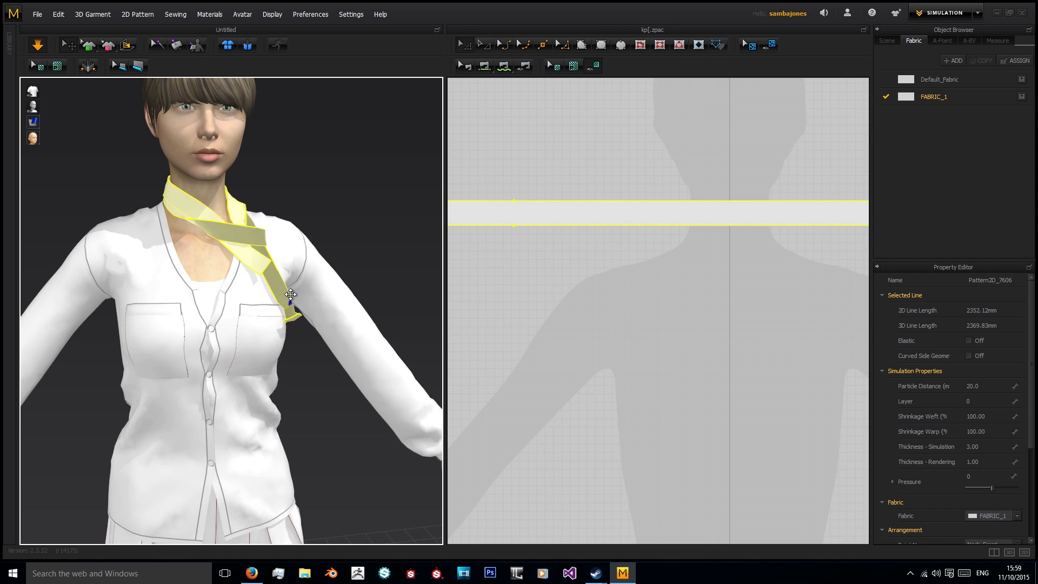
drag(291, 295, 85, 295)
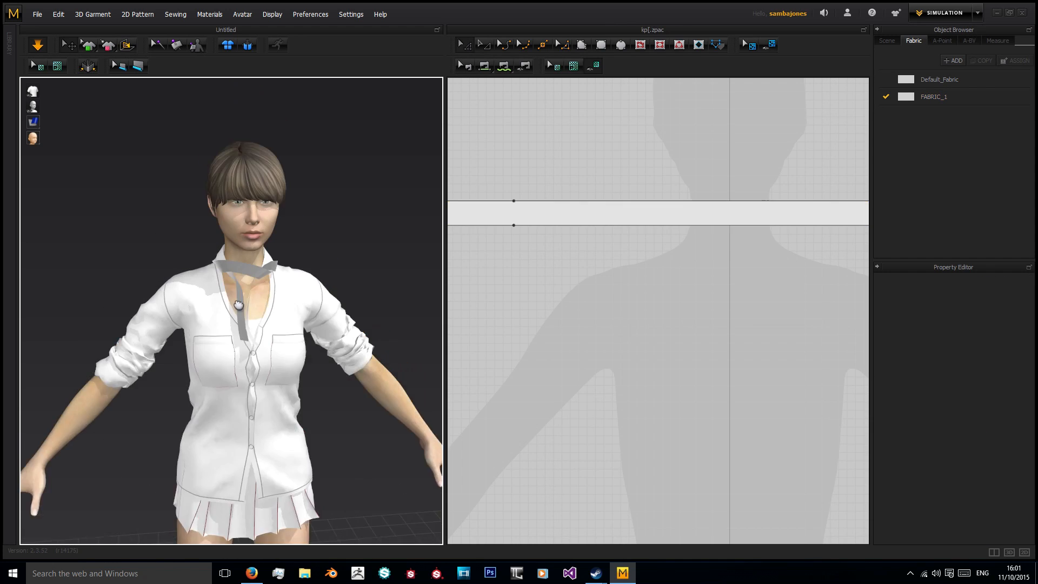
Toggle simulation so the scarf settles into folds, then select the scarf piece
click(238, 278)
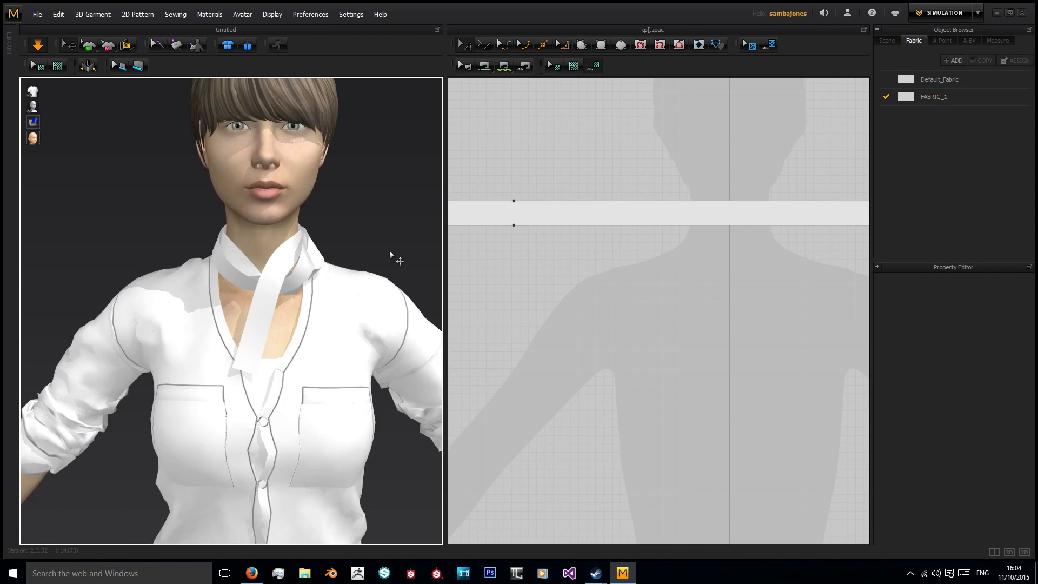
click(185, 335)
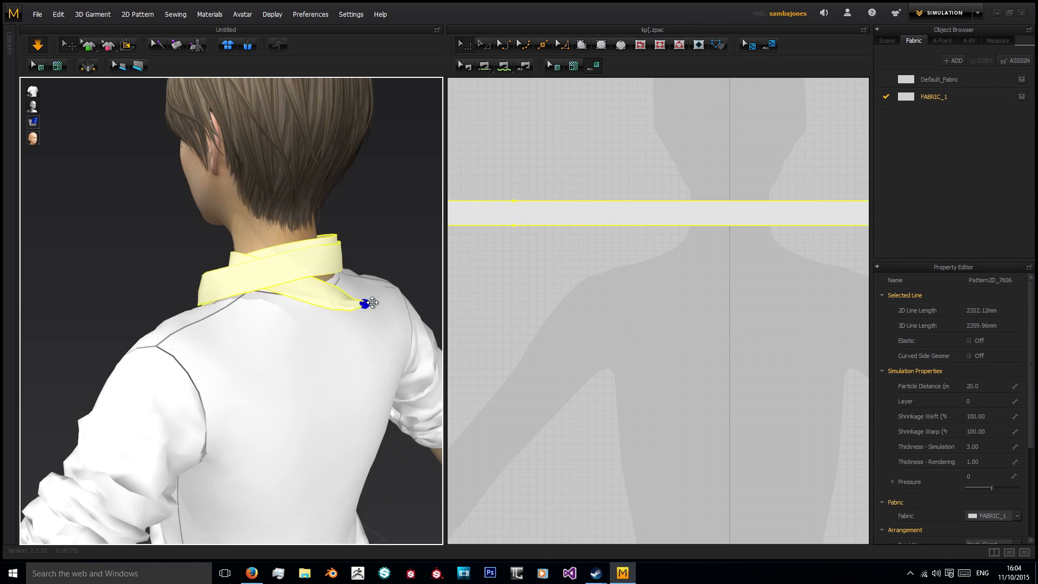
Drag the scarf edge at the nape snug against the back of the neck
drag(363, 304, 291, 309)
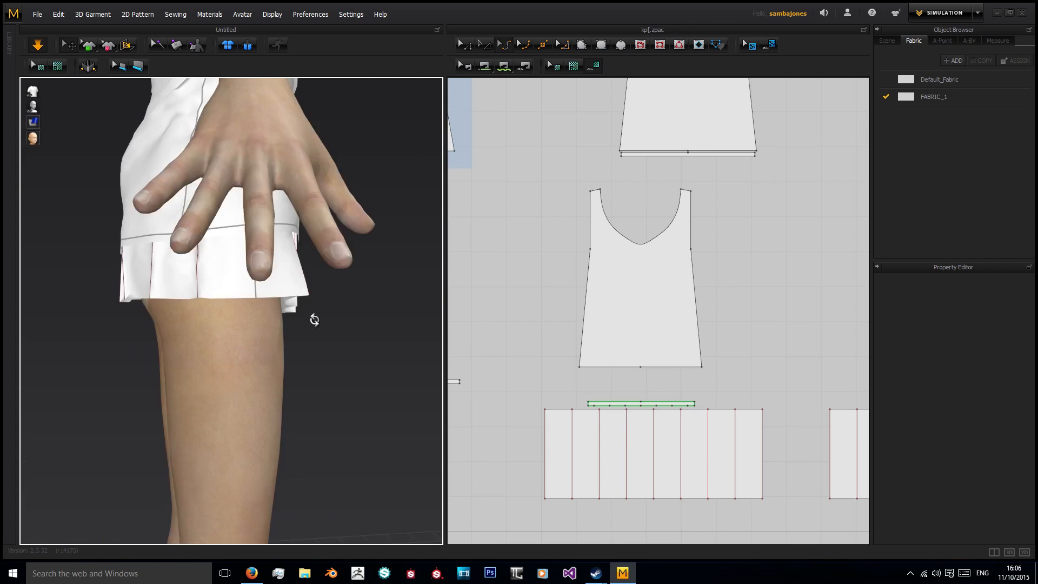
Select all garment patterns, set Particle Distance to 10, and bring up File > Open
click(844, 459)
text(10)
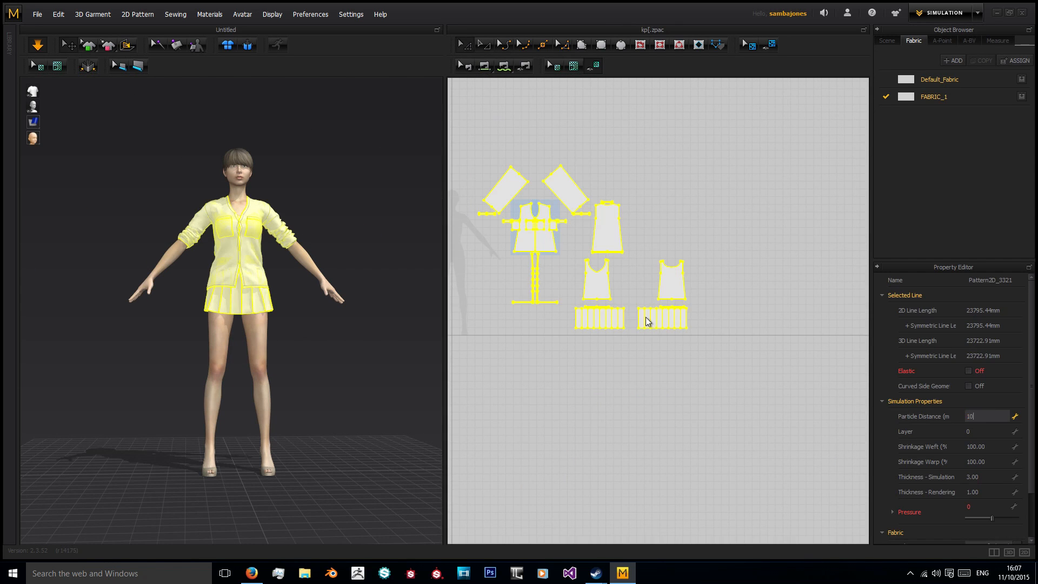
click(38, 14)
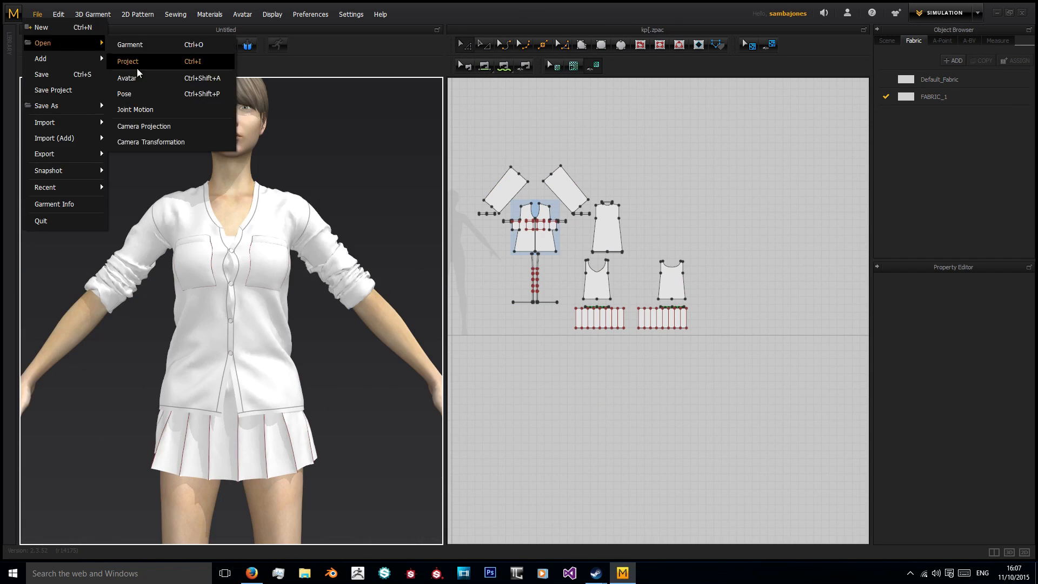